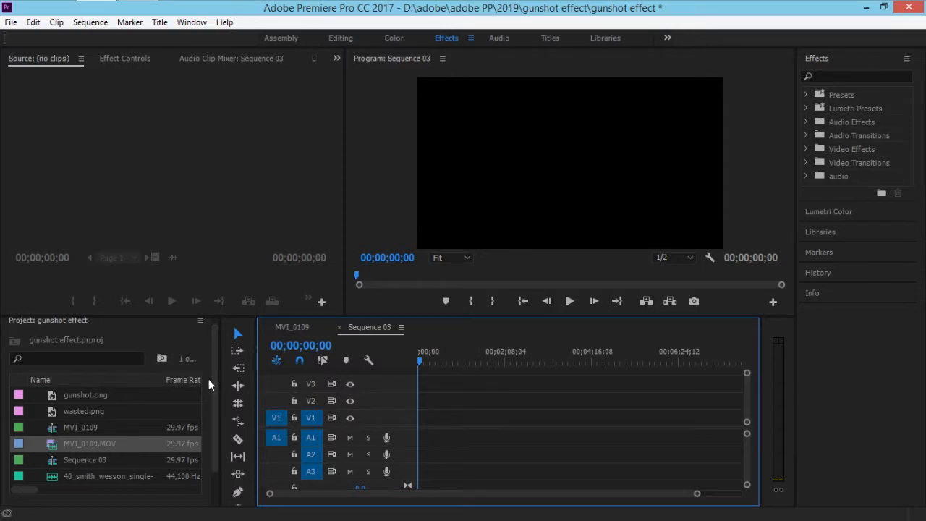
{"action": "mouse_move", "coordinate": [153, 408]}
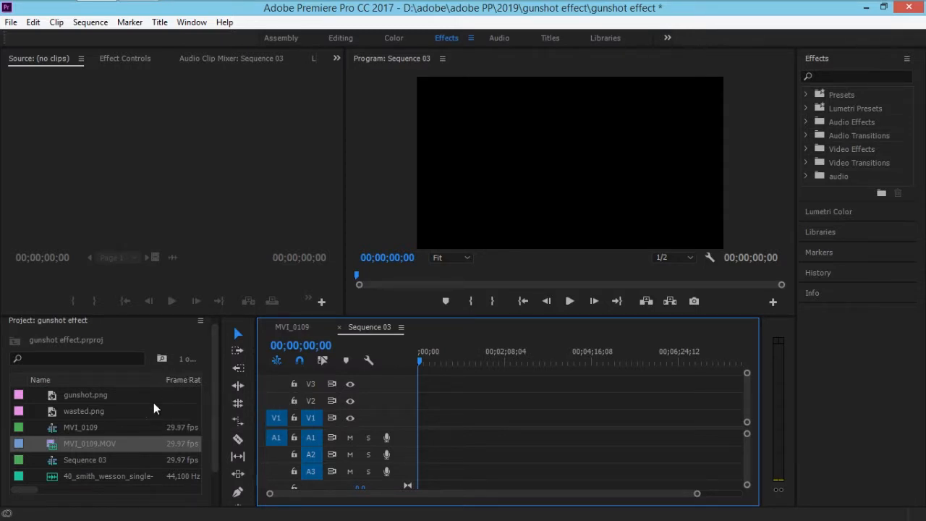
{"action": "mouse_move", "coordinate": [134, 472]}
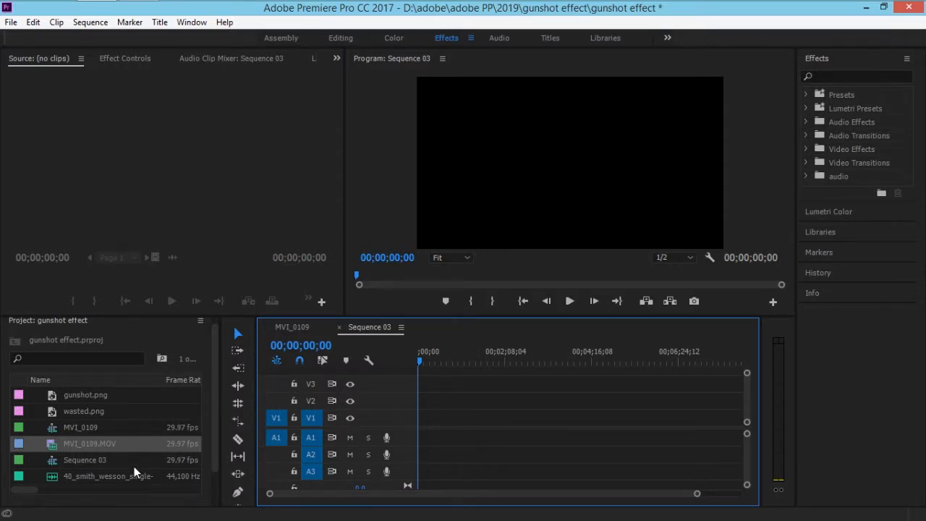
{"action": "mouse_move", "coordinate": [80, 449]}
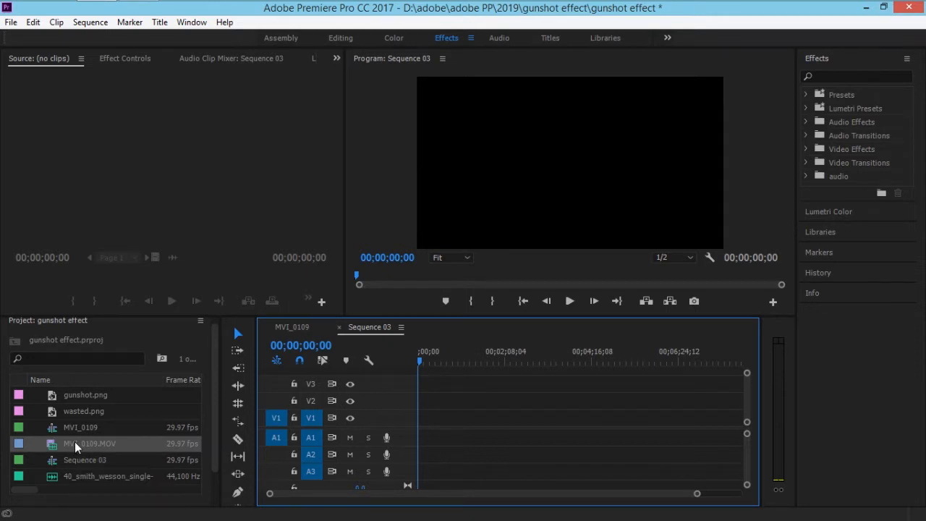
{"action": "mouse_move", "coordinate": [87, 443]}
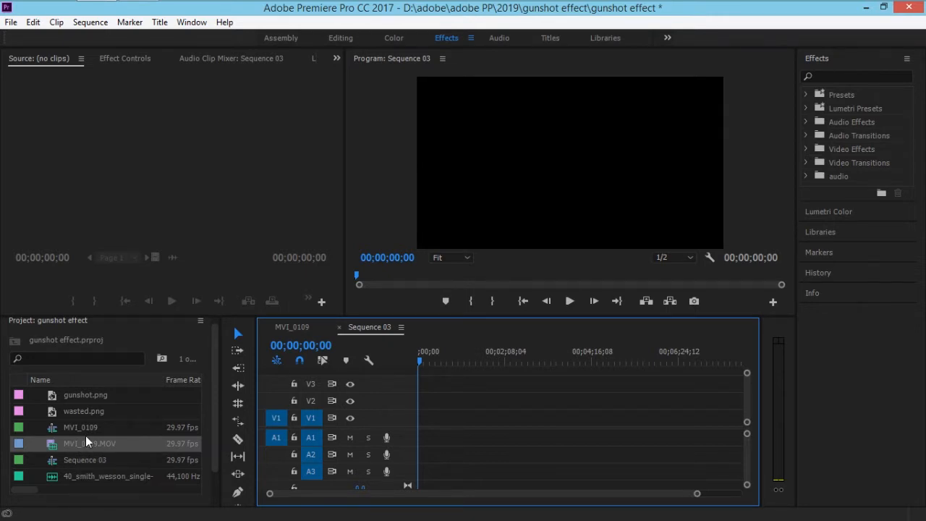
{"action": "mouse_move", "coordinate": [70, 427]}
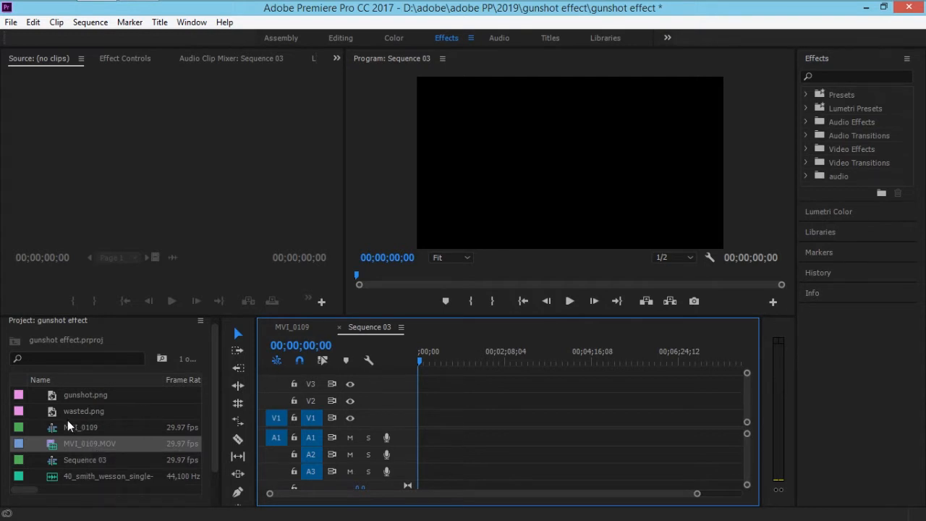
Load gunshot.png, the gunshot .mp3 and wasted.png into the Source Monitor one after another
{"action": "double_click", "coordinate": [85, 393]}
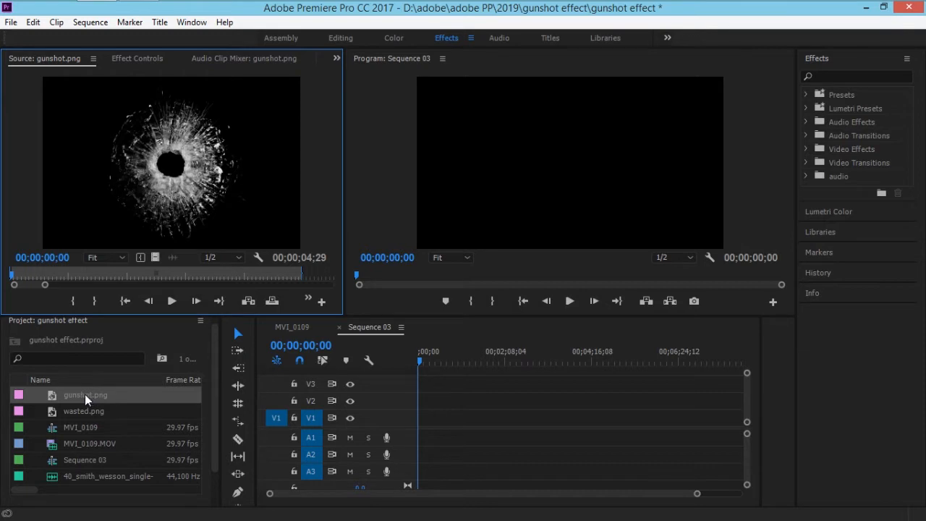
{"action": "mouse_move", "coordinate": [85, 395]}
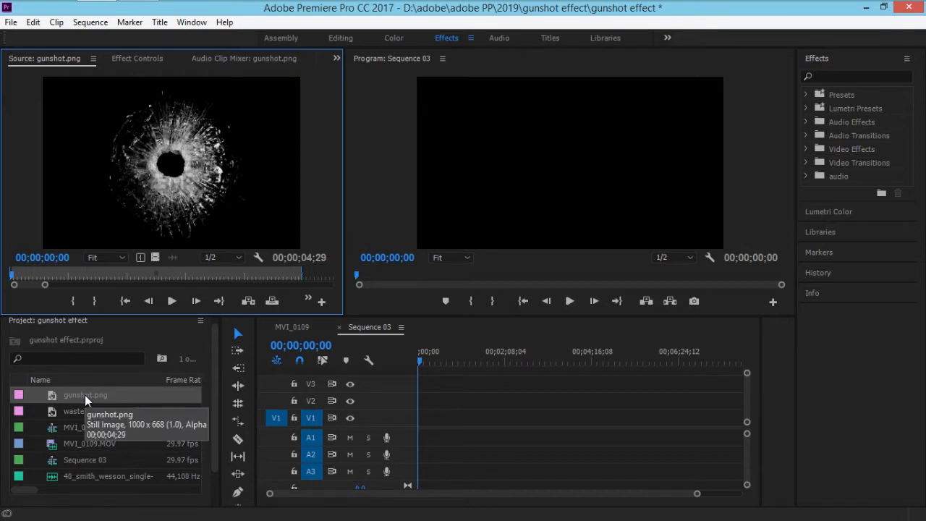
{"action": "mouse_move", "coordinate": [94, 449]}
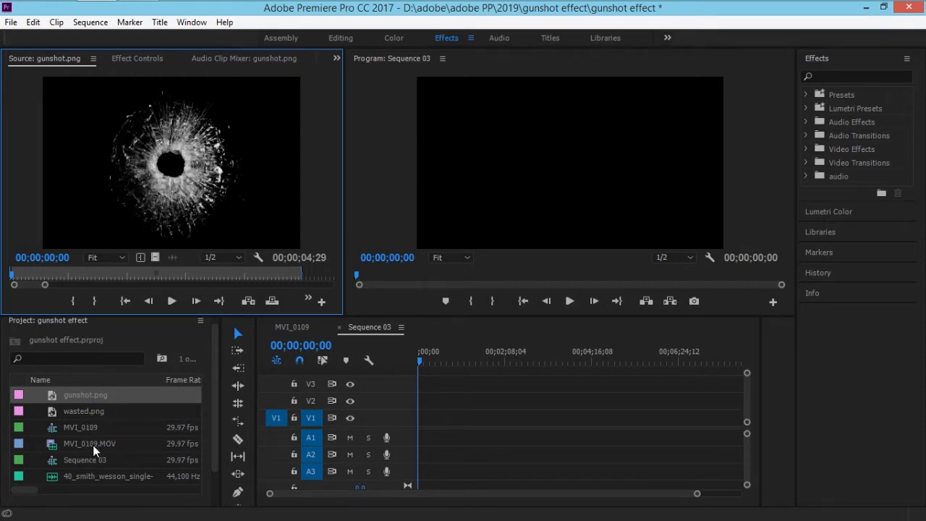
{"action": "double_click", "coordinate": [108, 477]}
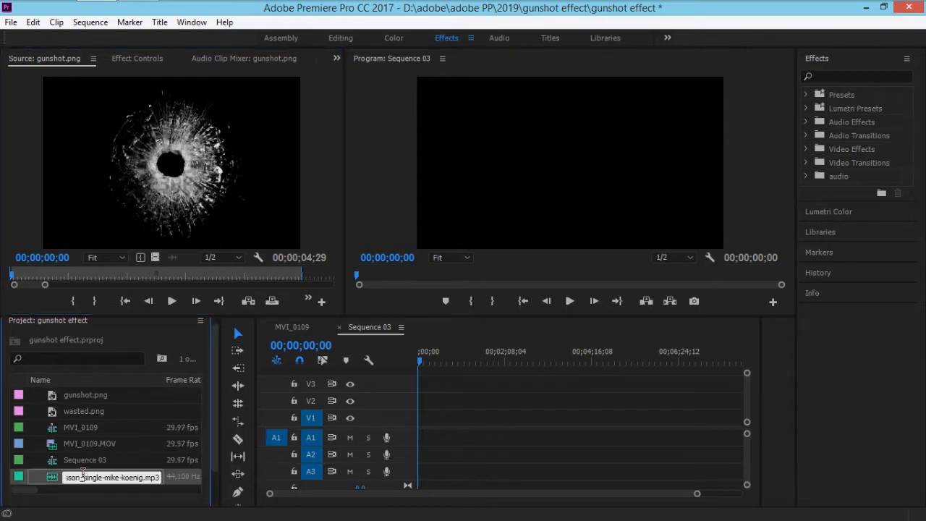
{"action": "double_click", "coordinate": [113, 478]}
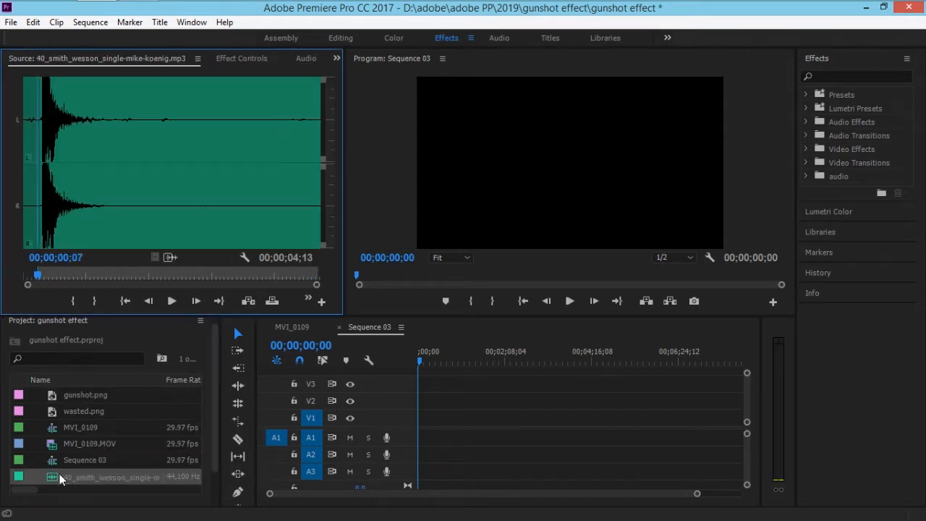
{"action": "mouse_move", "coordinate": [61, 478]}
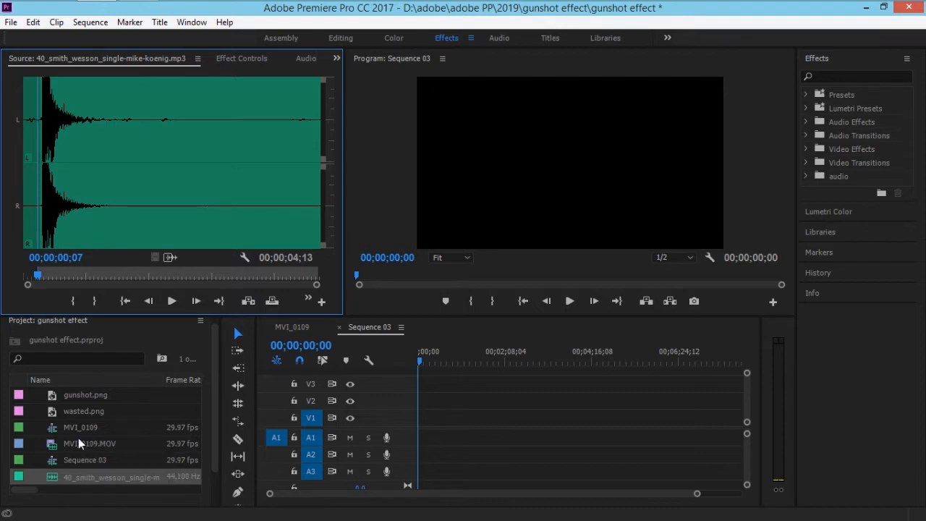
{"action": "double_click", "coordinate": [84, 412]}
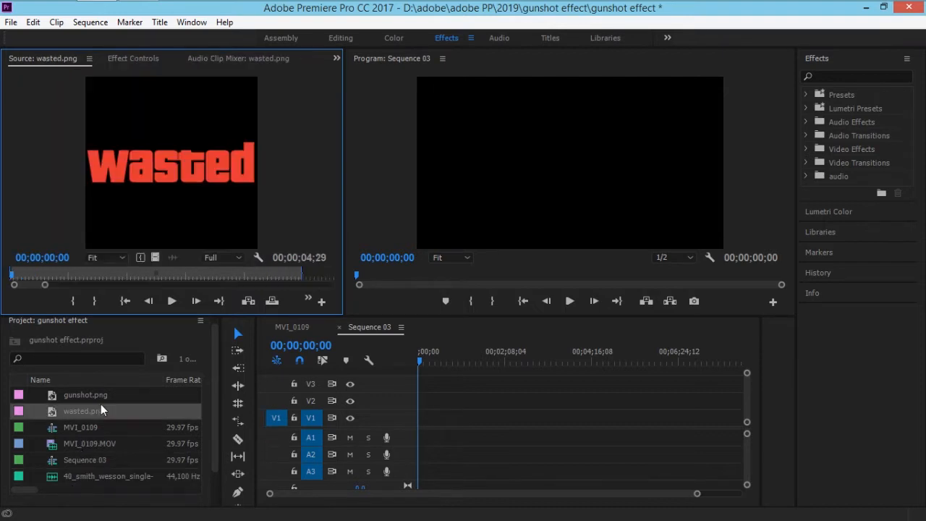
{"action": "mouse_move", "coordinate": [86, 394]}
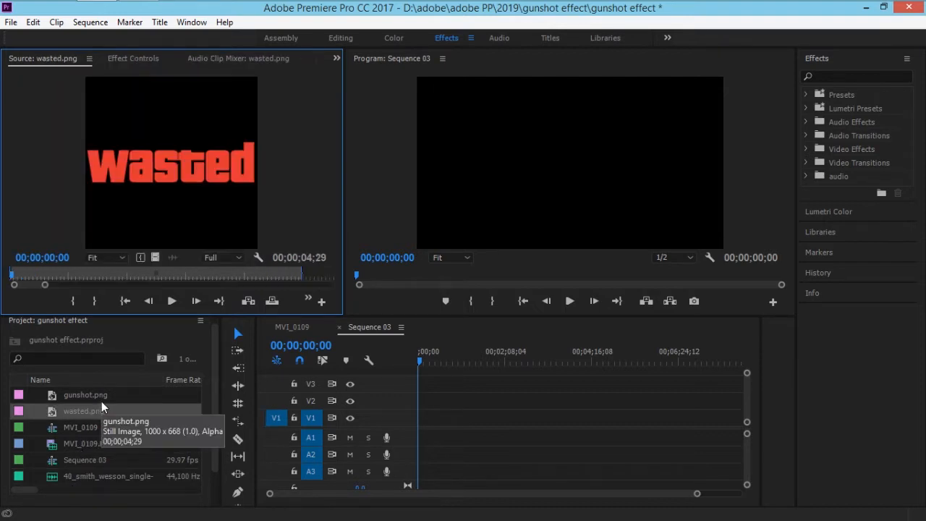
{"action": "mouse_move", "coordinate": [238, 387]}
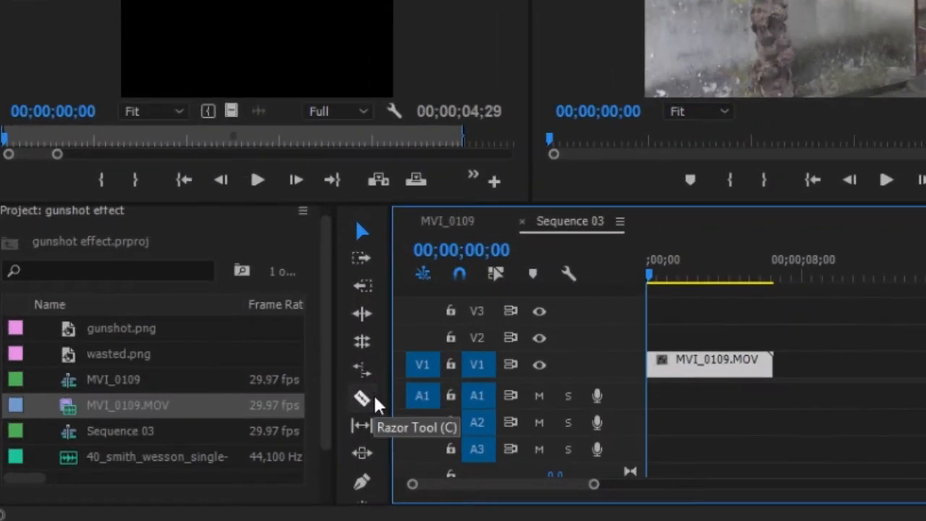
Razor-cut the MVI_0109 clip about a second in, near 0;26
{"action": "left_click", "coordinate": [362, 398]}
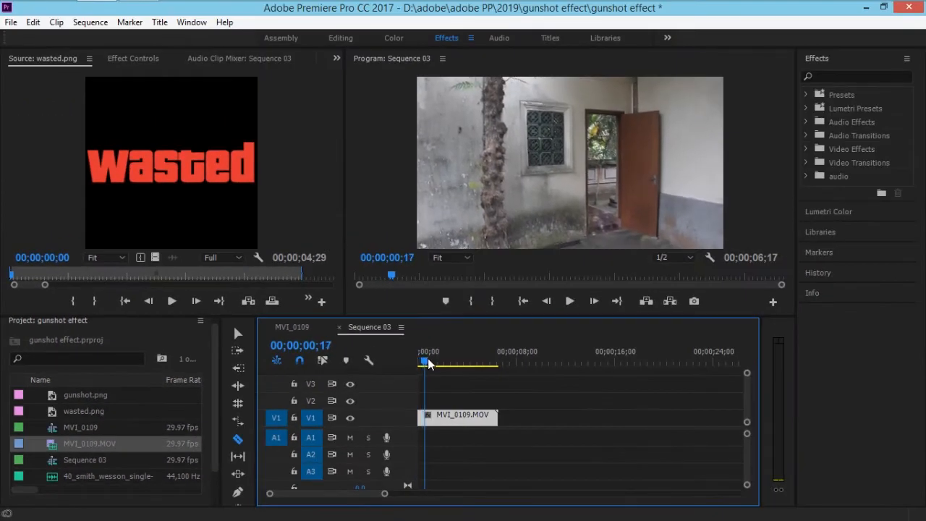
{"action": "key", "text": "Right"}
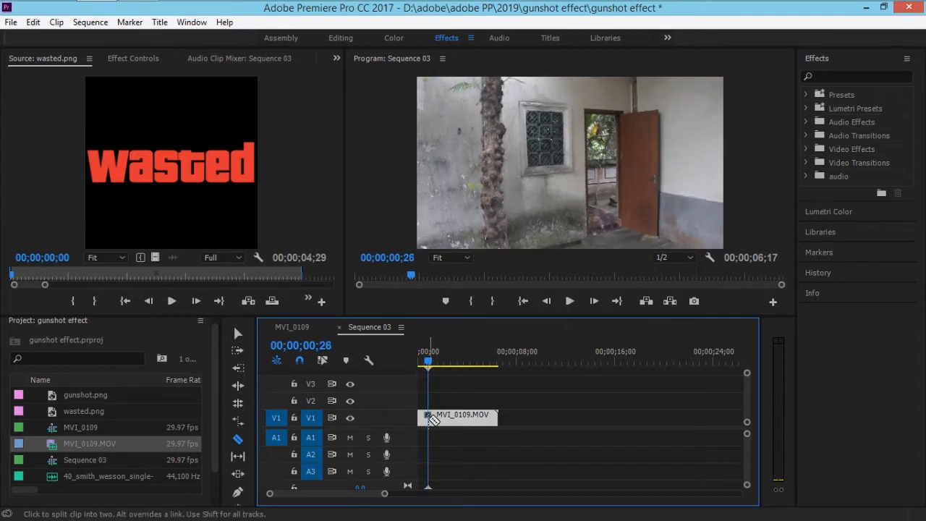
{"action": "left_click", "coordinate": [461, 414]}
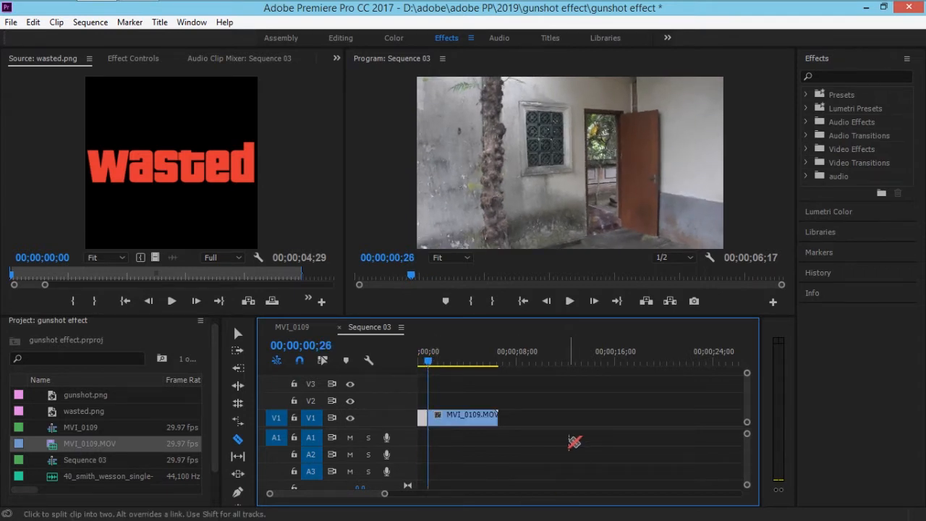
Slow the kept piece of footage to 50% via Speed/Duration
{"action": "right_click", "coordinate": [461, 414]}
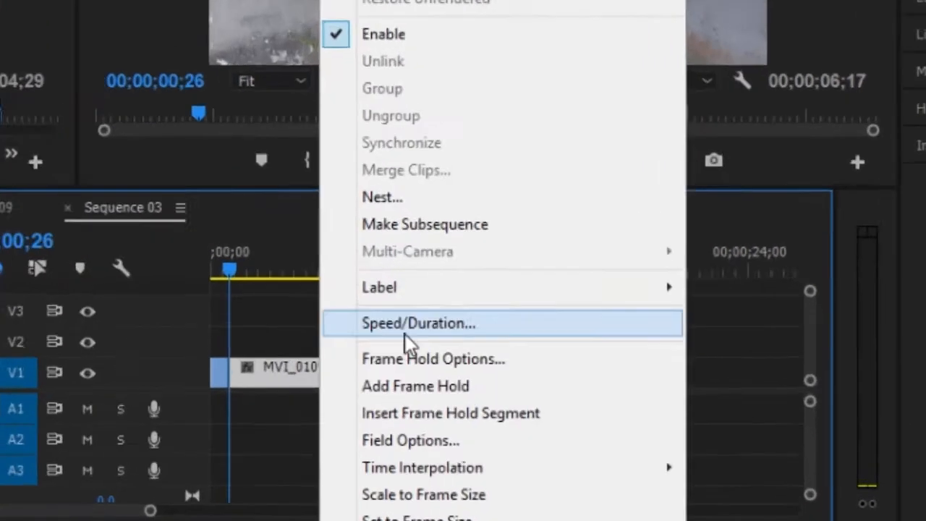
{"action": "left_click", "coordinate": [418, 325]}
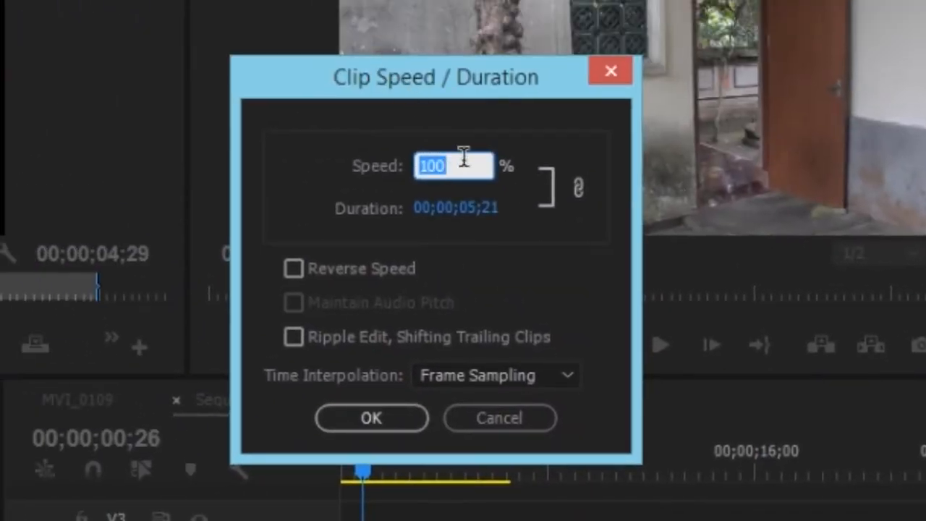
{"action": "type", "text": "50"}
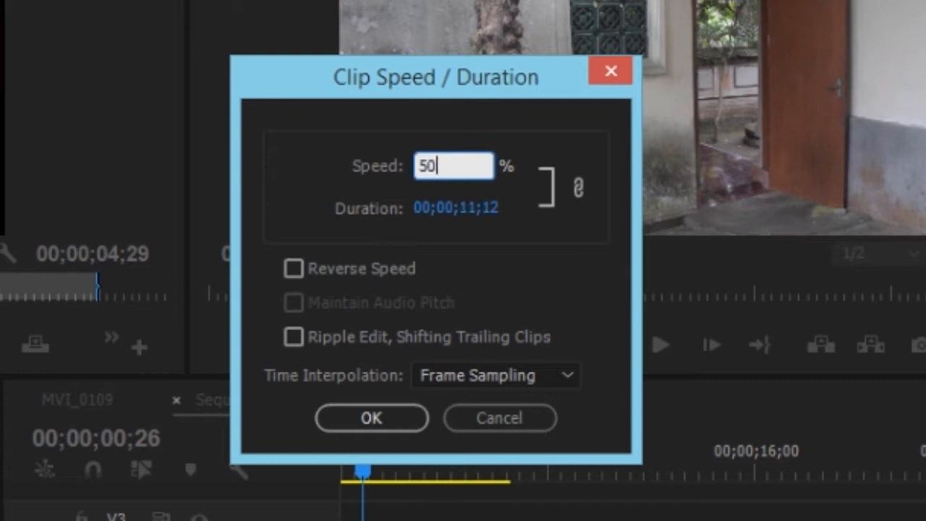
{"action": "left_click", "coordinate": [370, 418]}
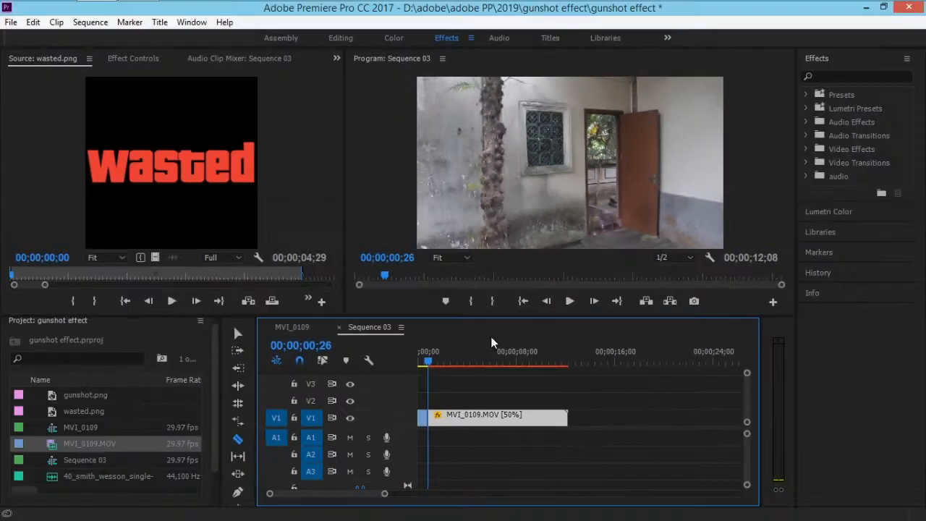
Place gunshot.png on the track above the footage at about one second in
{"action": "left_click", "coordinate": [432, 353]}
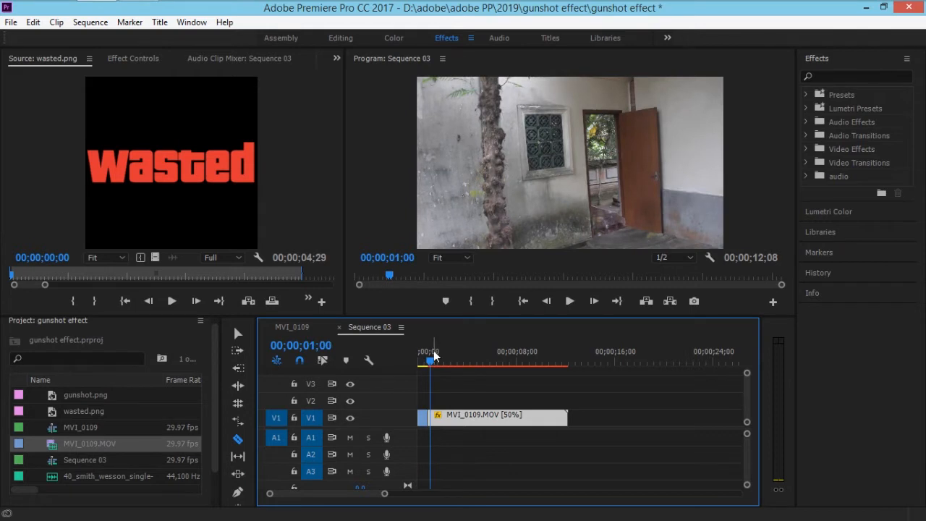
{"action": "mouse_move", "coordinate": [437, 355]}
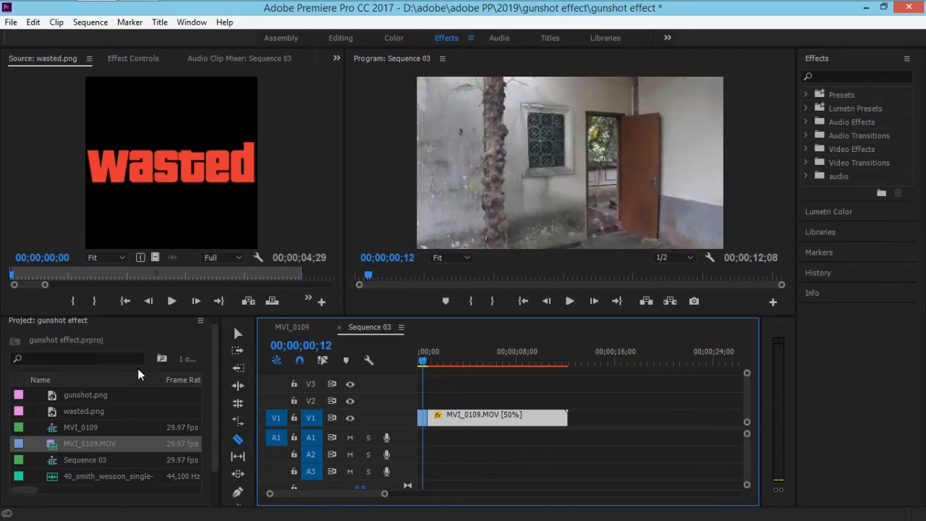
{"action": "left_click", "coordinate": [85, 393]}
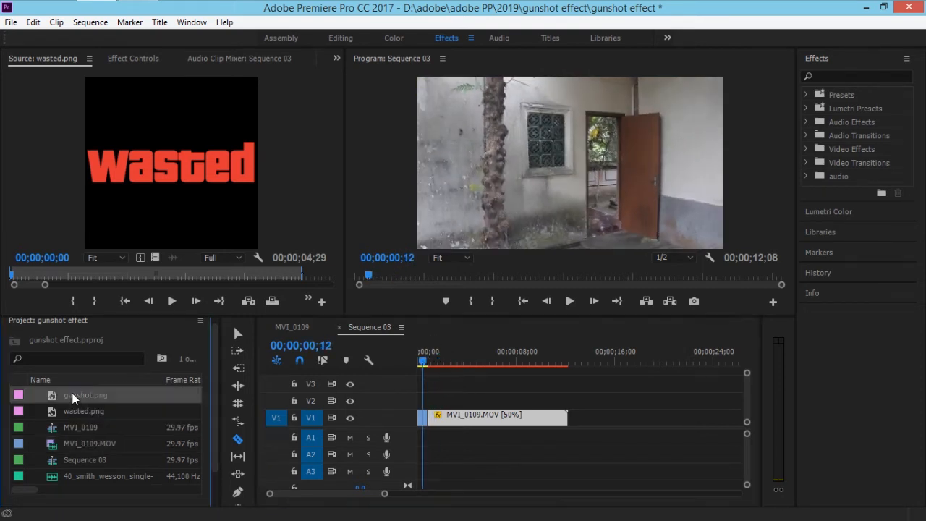
{"action": "left_click_drag", "start_coordinate": [85, 394], "coordinate": [456, 402]}
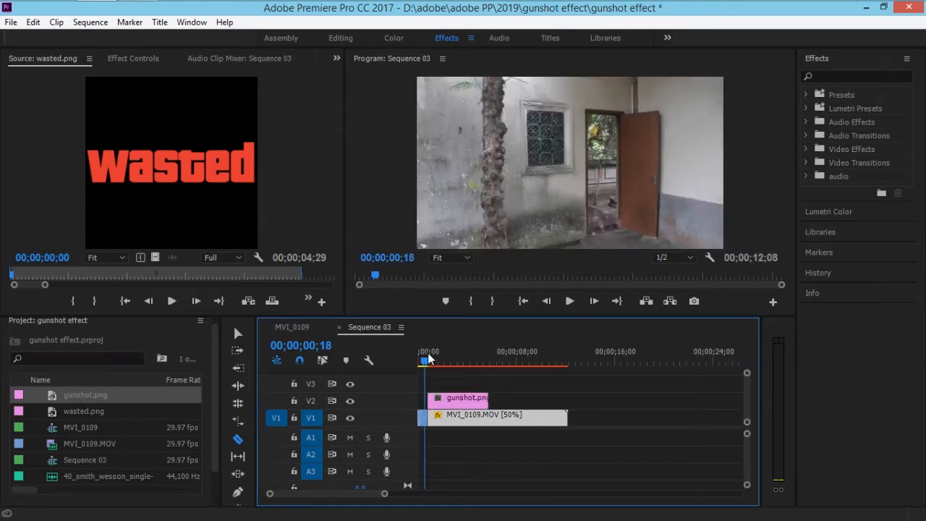
{"action": "left_click", "coordinate": [434, 353]}
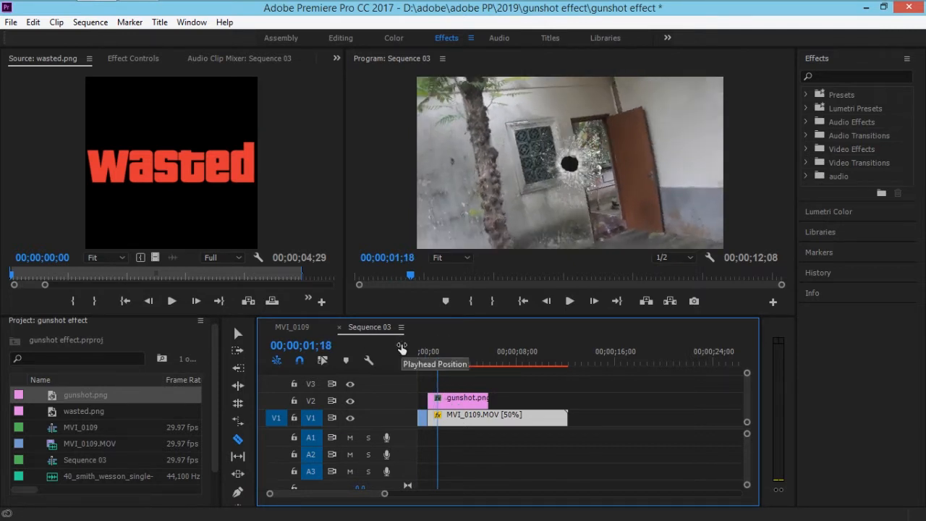
Rotate the bullet-hole overlay to about 177° and set its blend mode to Hard Light
{"action": "left_click", "coordinate": [133, 58]}
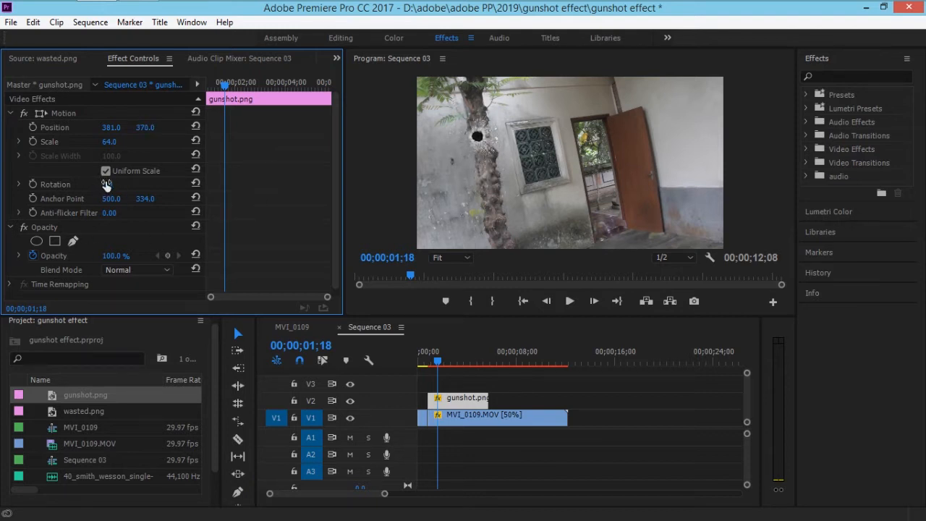
{"action": "left_click_drag", "start_coordinate": [110, 184], "coordinate": [144, 184]}
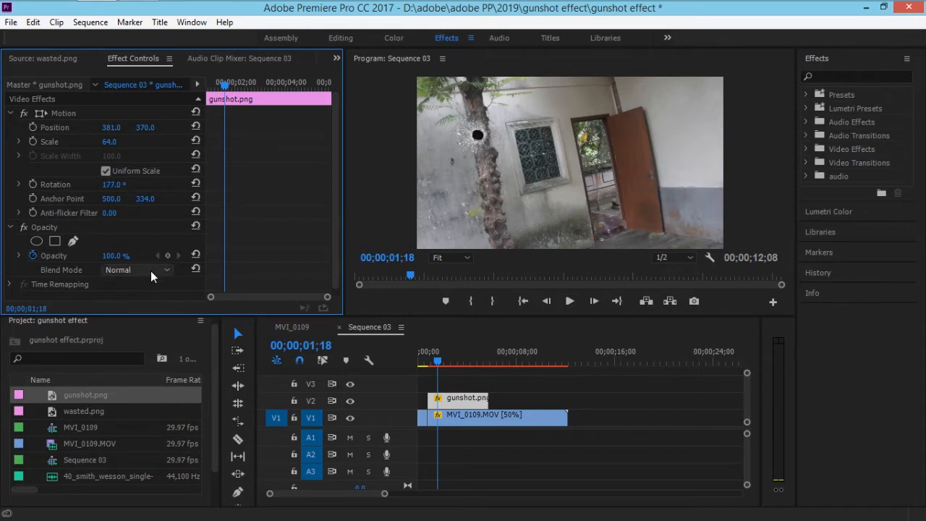
{"action": "left_click", "coordinate": [138, 269]}
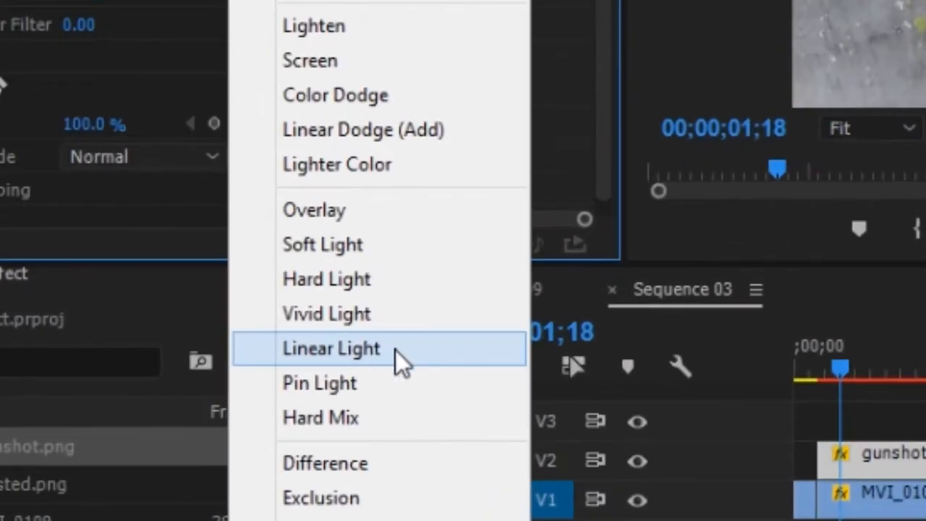
{"action": "left_click", "coordinate": [327, 278]}
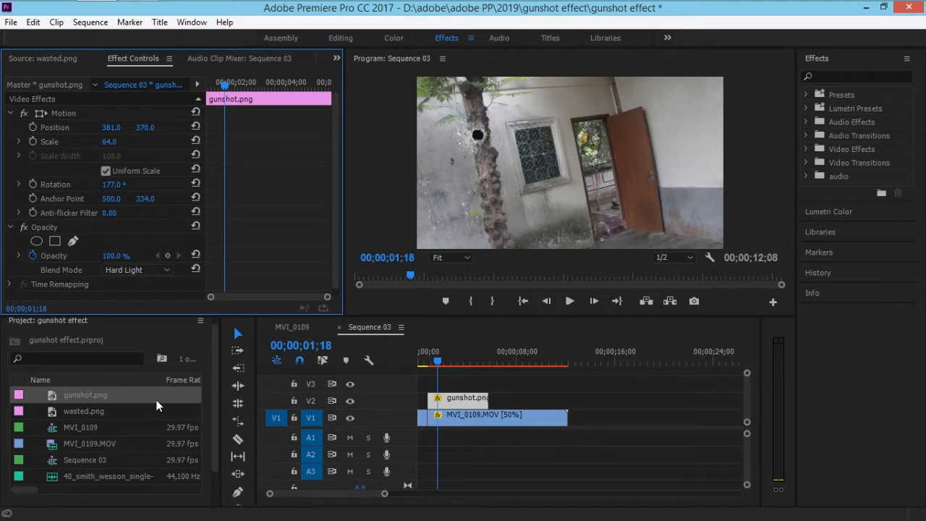
{"action": "mouse_move", "coordinate": [489, 133]}
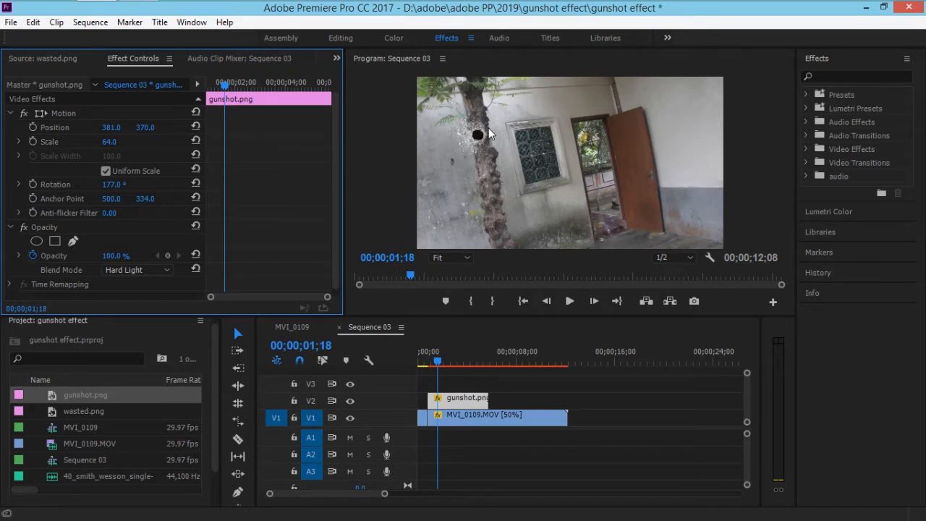
{"action": "mouse_move", "coordinate": [582, 210]}
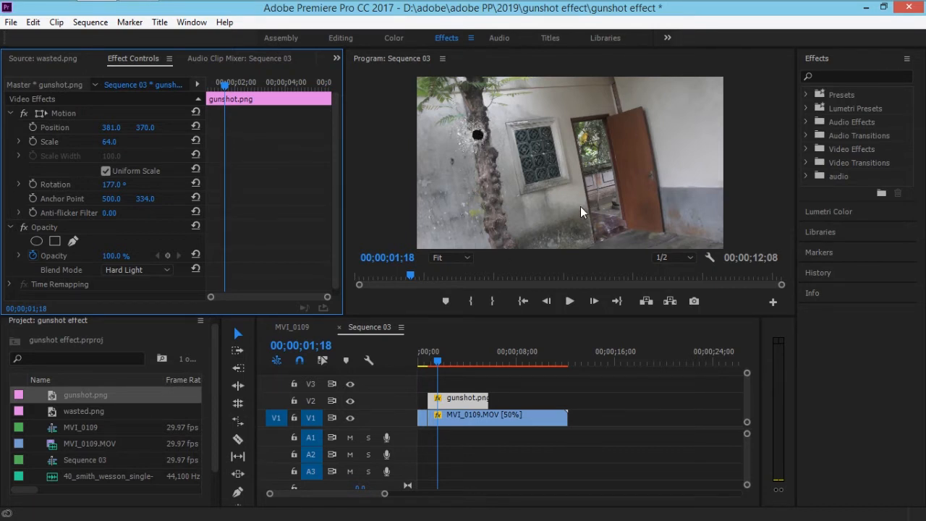
{"action": "mouse_move", "coordinate": [689, 136]}
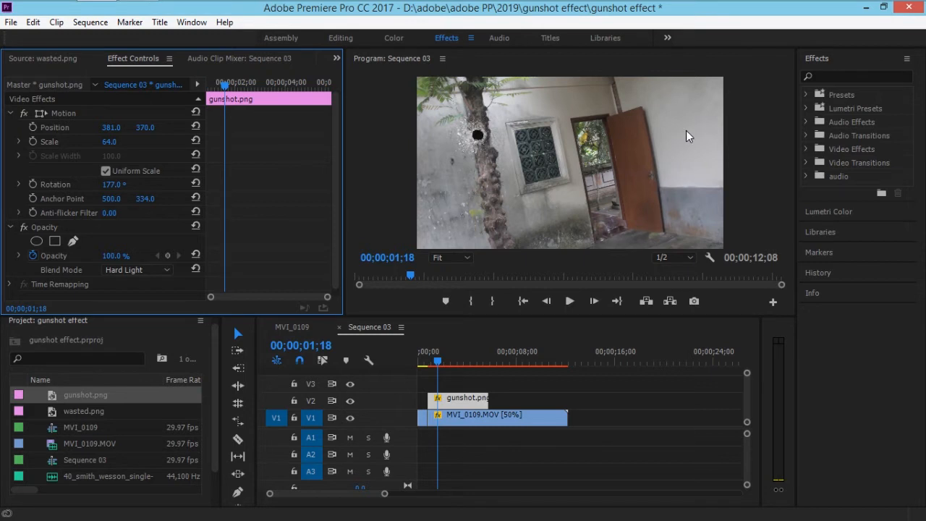
{"action": "mouse_move", "coordinate": [669, 170]}
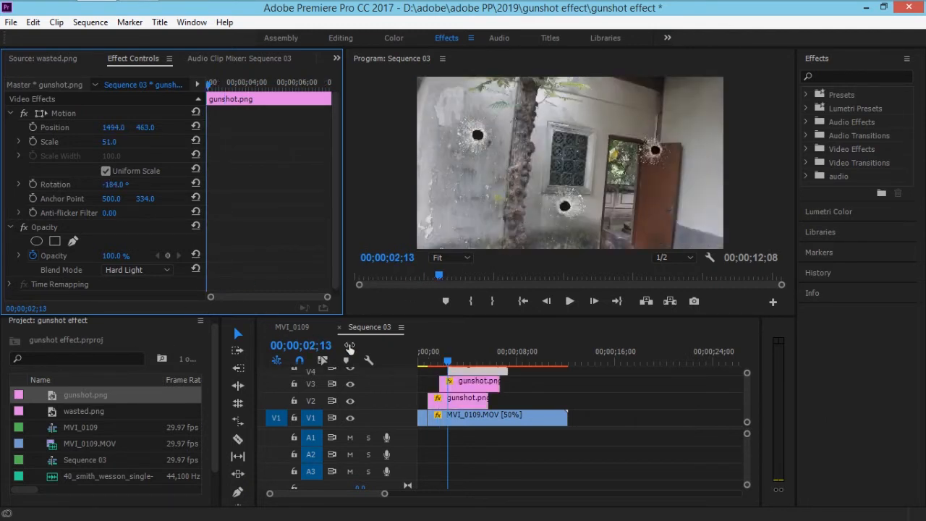
{"action": "mouse_move", "coordinate": [344, 362]}
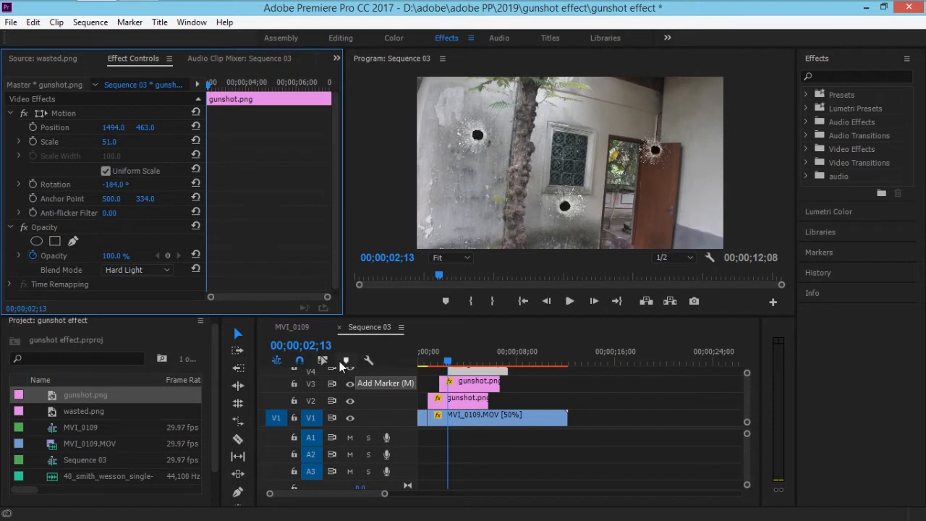
{"action": "mouse_move", "coordinate": [129, 443]}
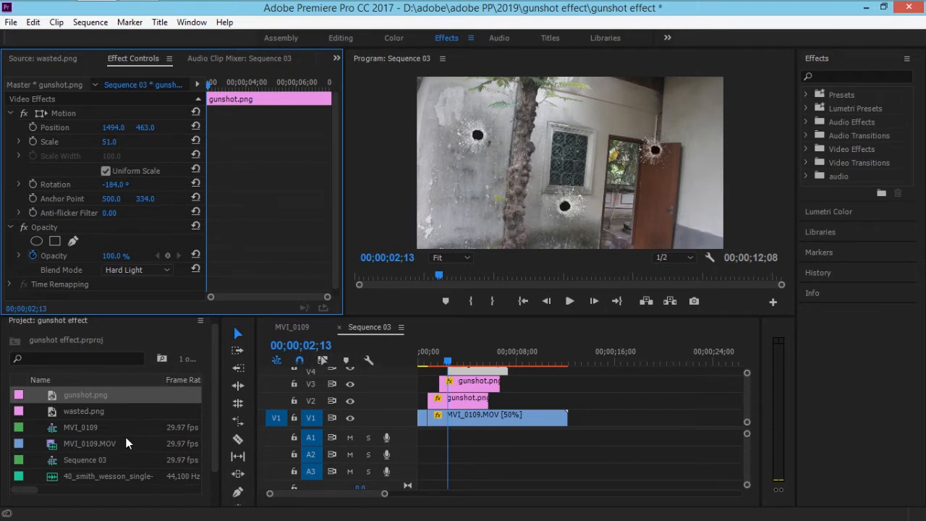
{"action": "mouse_move", "coordinate": [76, 475]}
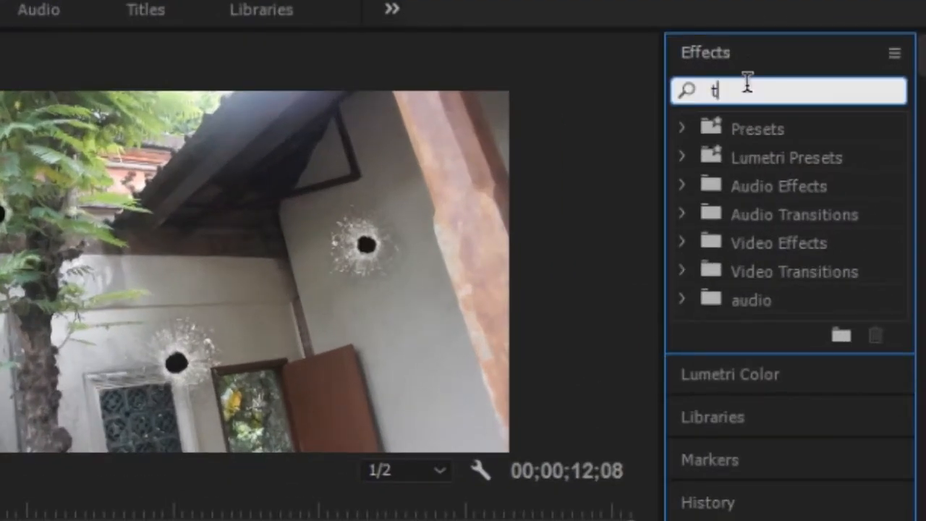
Apply the Tint effect to the footage with its white mapping set to a dark red
{"action": "type", "text": "tint"}
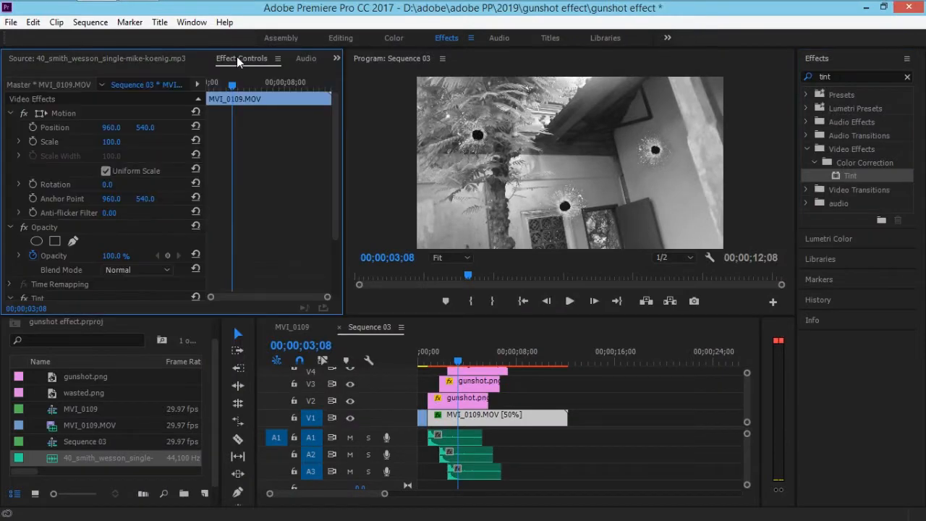
{"action": "scroll", "scroll_direction": "down", "scroll_amount": 3}
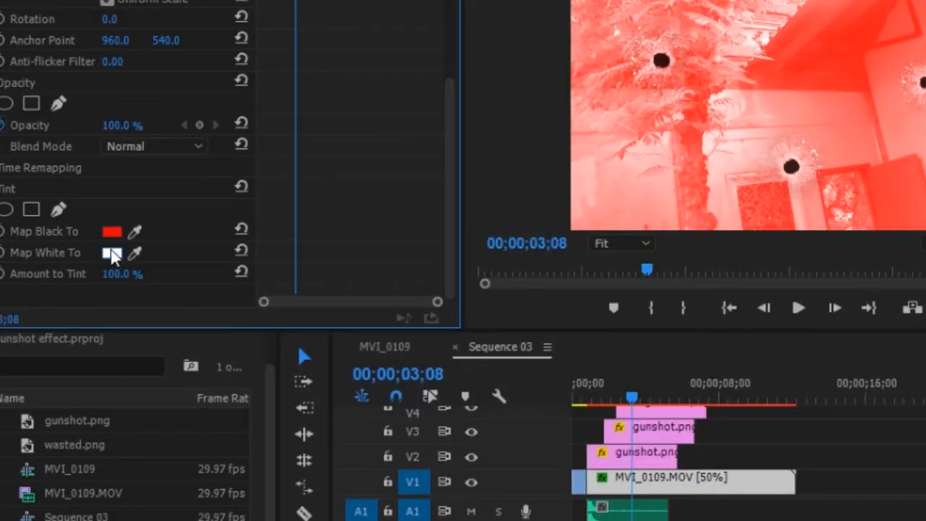
{"action": "left_click", "coordinate": [113, 252]}
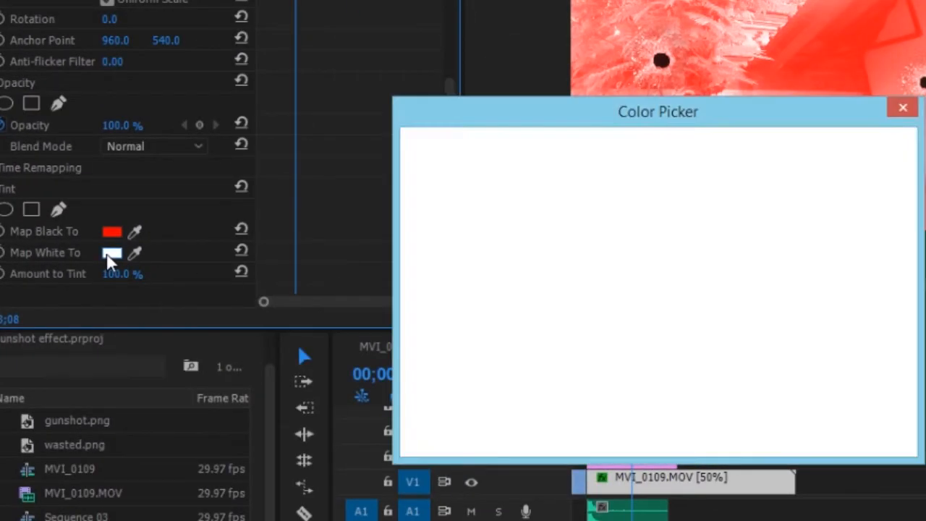
{"action": "left_click", "coordinate": [113, 252]}
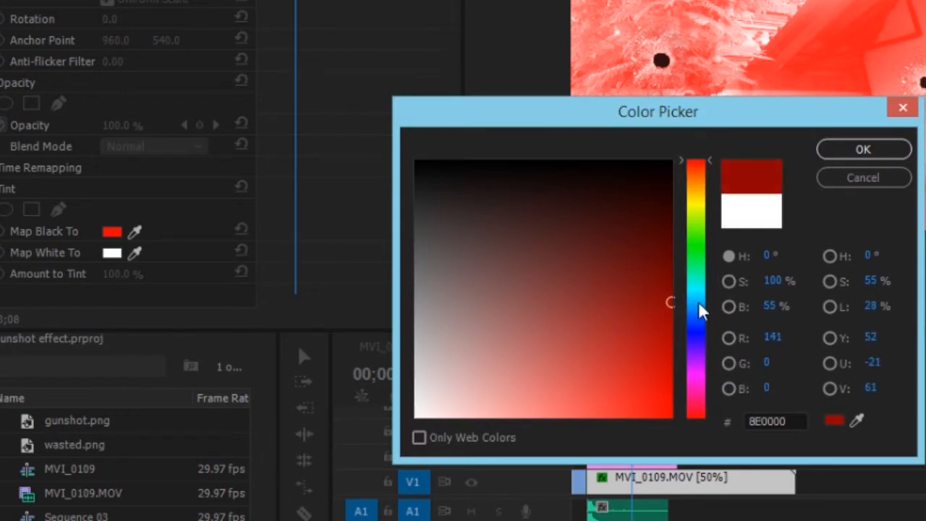
{"action": "left_click", "coordinate": [862, 150]}
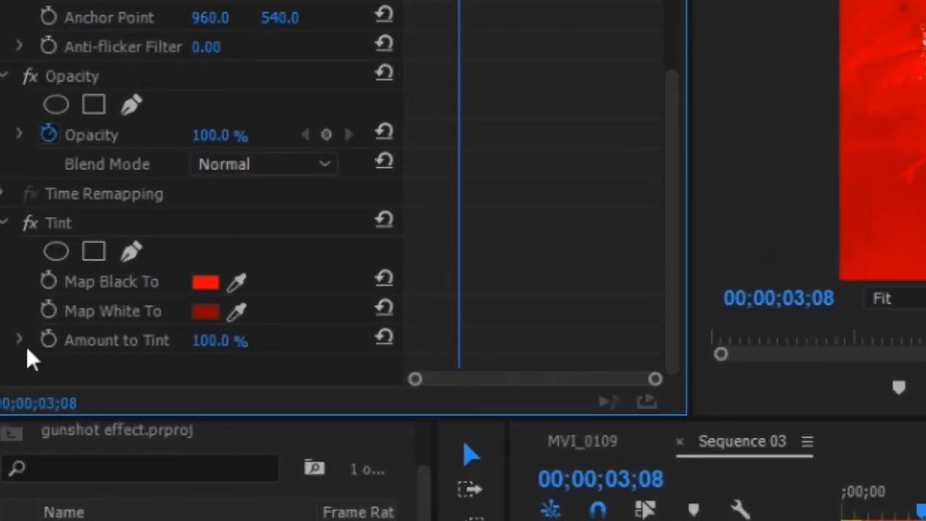
{"action": "mouse_move", "coordinate": [49, 341]}
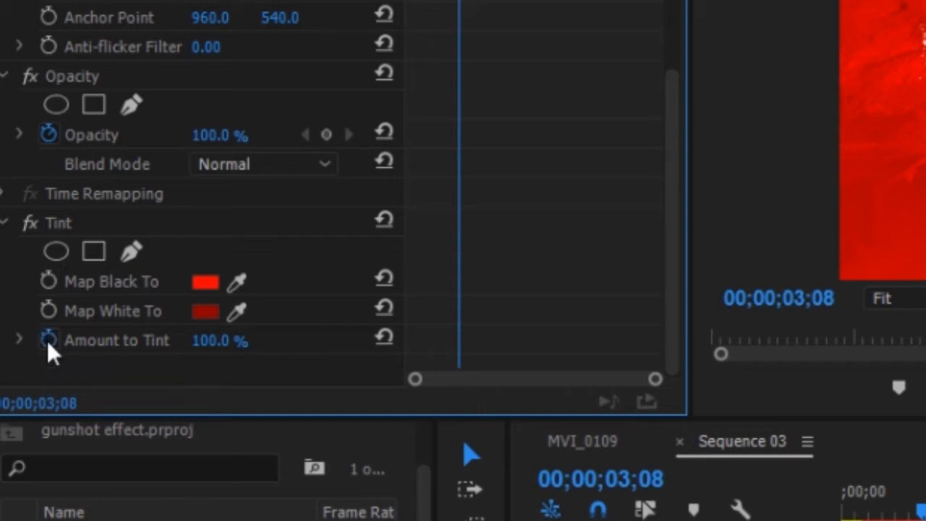
Keyframe Amount to Tint, lowering it to about 62% at the earlier point
{"action": "left_click", "coordinate": [49, 341]}
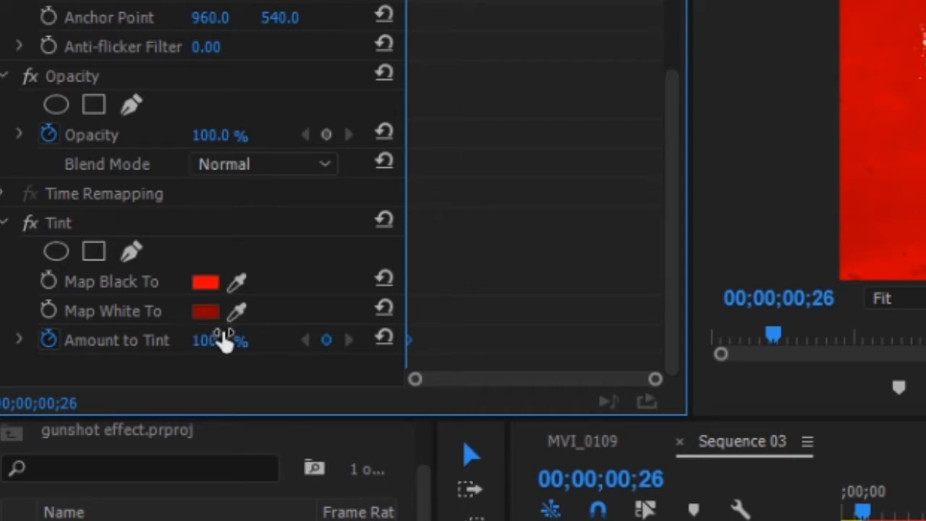
{"action": "left_click_drag", "start_coordinate": [232, 341], "coordinate": [203, 341]}
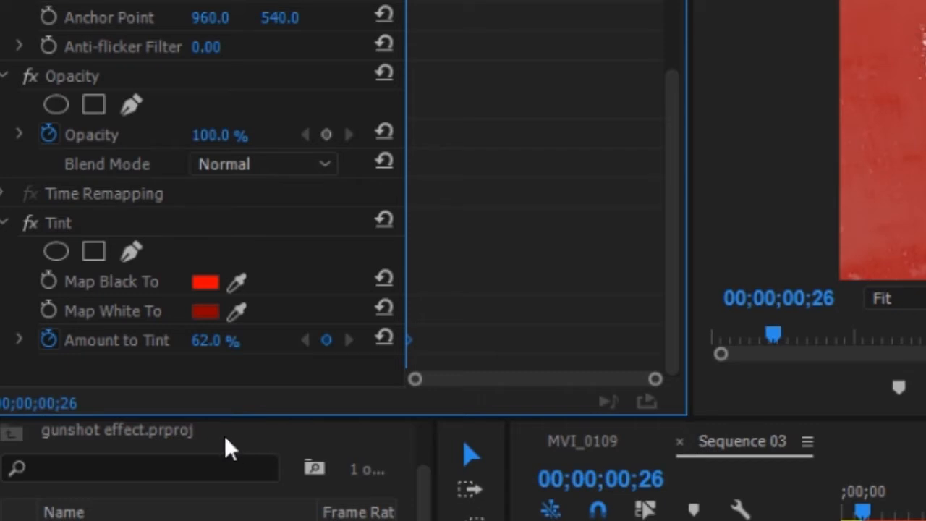
{"action": "mouse_move", "coordinate": [316, 340]}
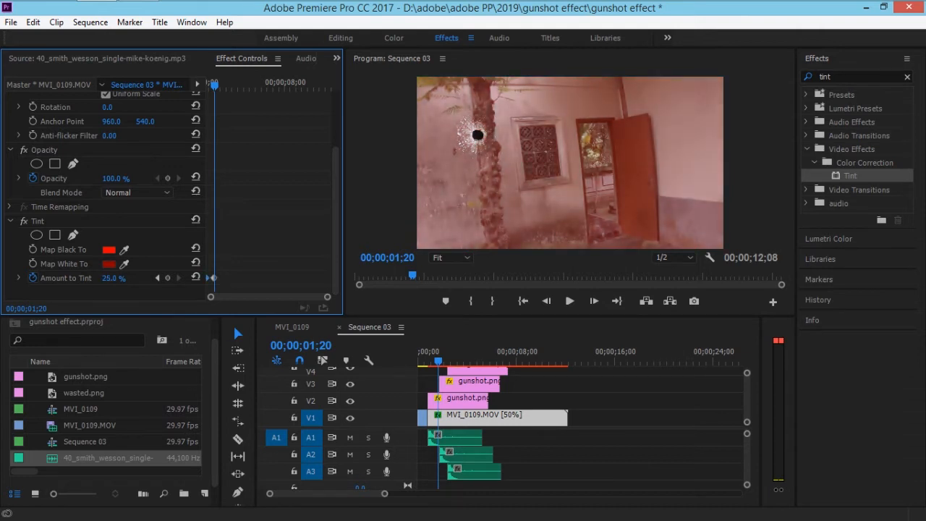
{"action": "left_click", "coordinate": [158, 278]}
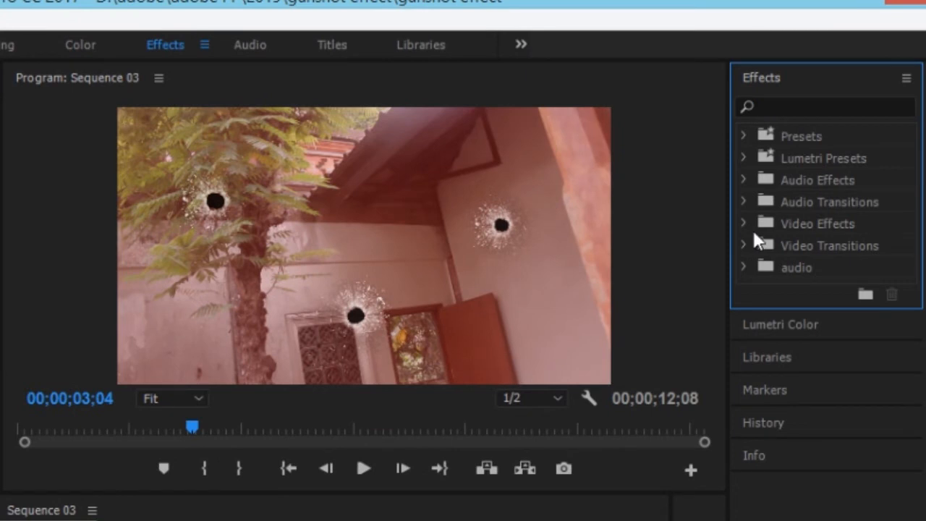
{"action": "mouse_move", "coordinate": [750, 231]}
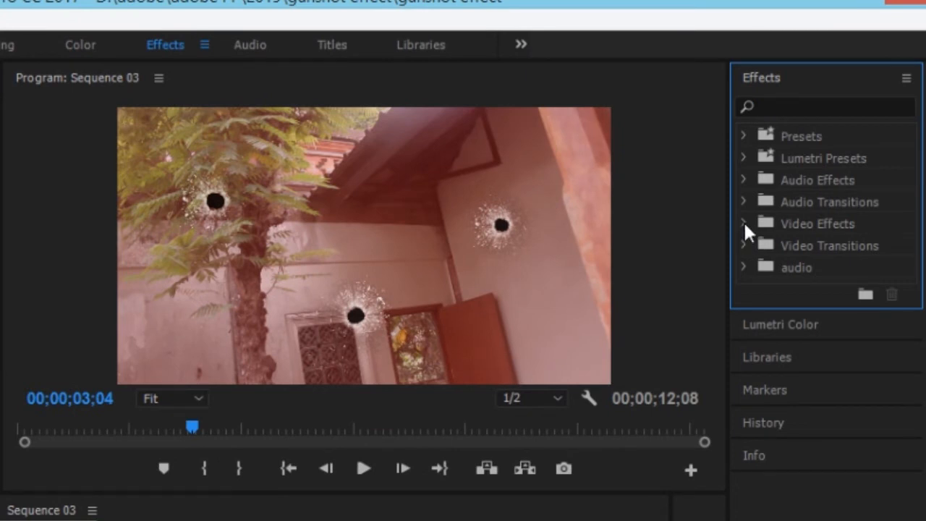
{"action": "left_click", "coordinate": [745, 246]}
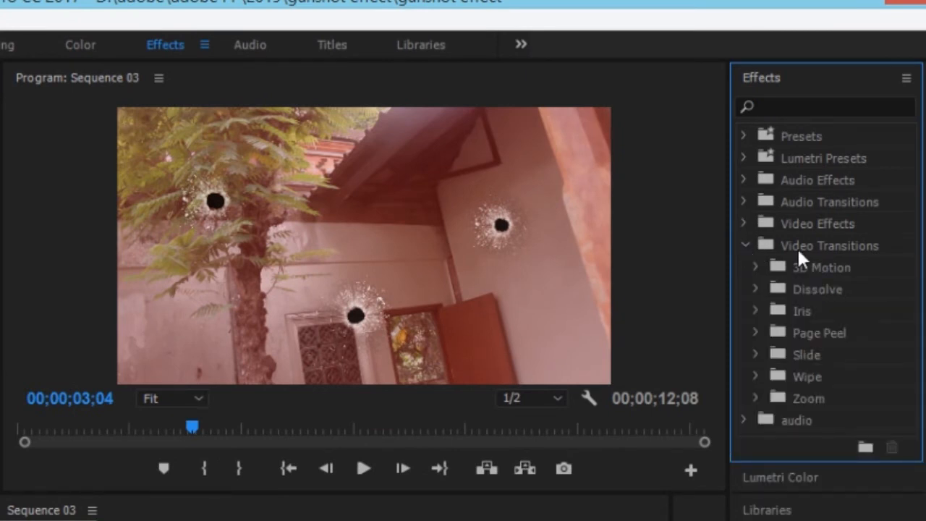
{"action": "left_click", "coordinate": [756, 289]}
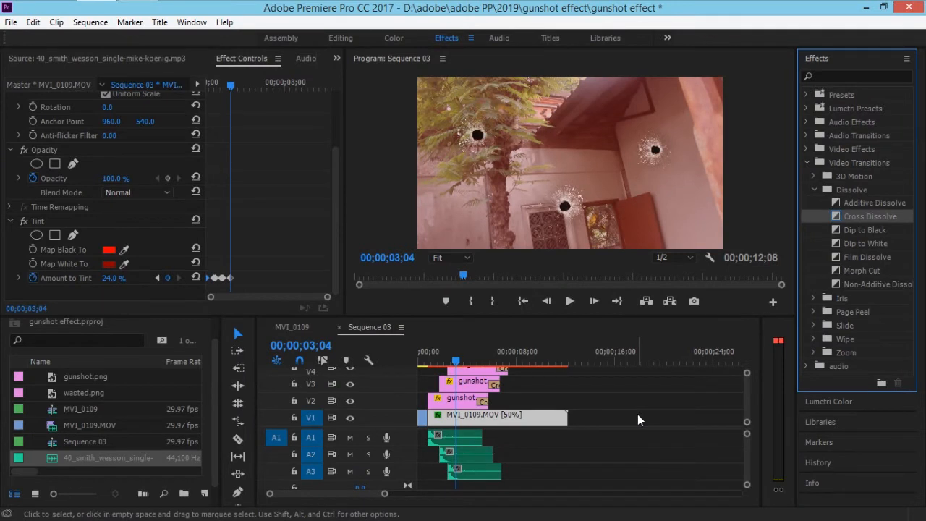
{"action": "mouse_move", "coordinate": [781, 346]}
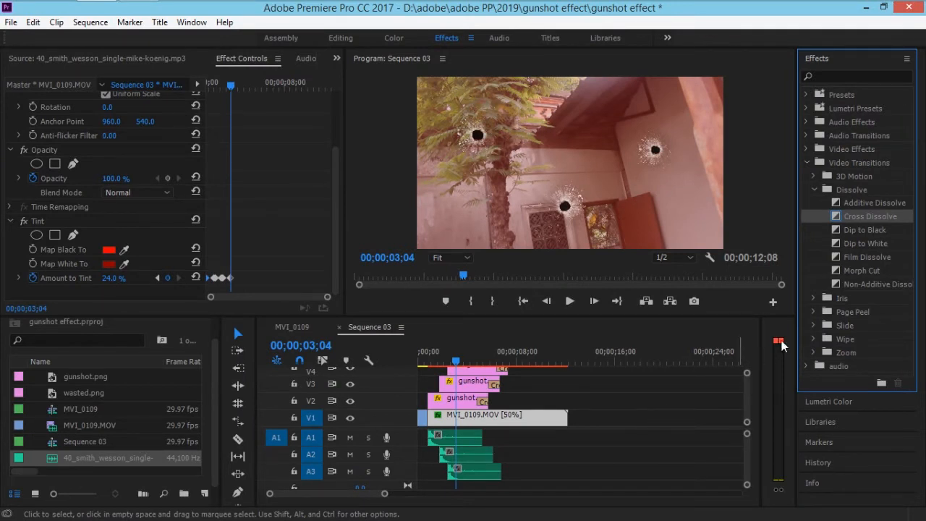
{"action": "mouse_move", "coordinate": [863, 72]}
{"action": "type", "text": "d"}
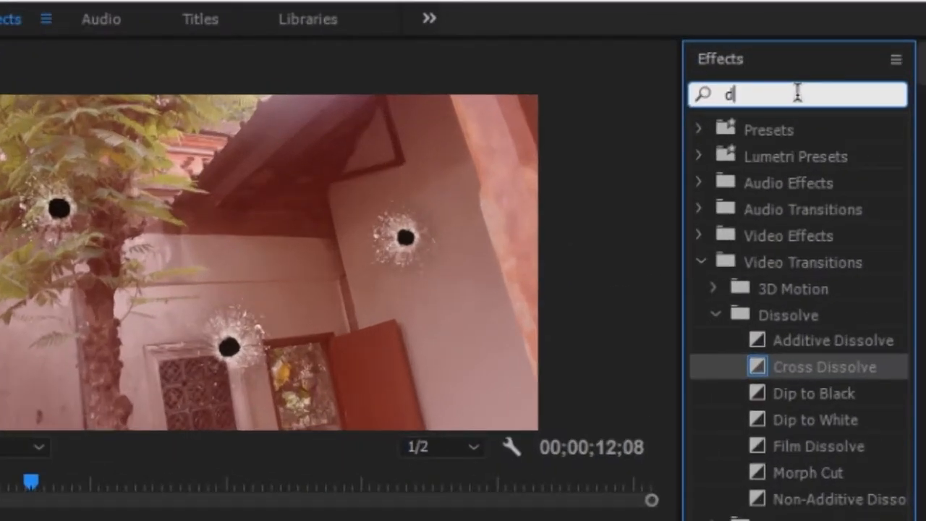
Apply Directional Blur to the clip and start keyframing its Direction at 342°
{"action": "type", "text": "irect"}
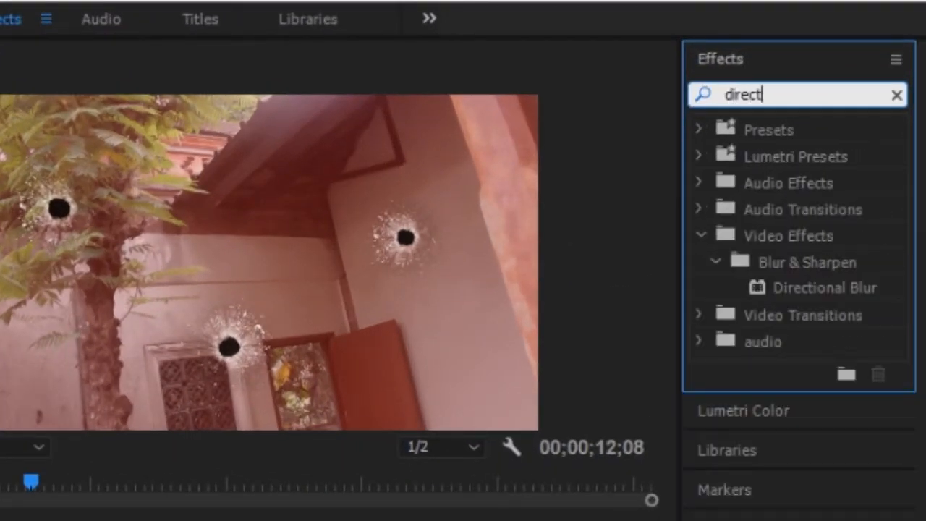
{"action": "type", "text": "ional"}
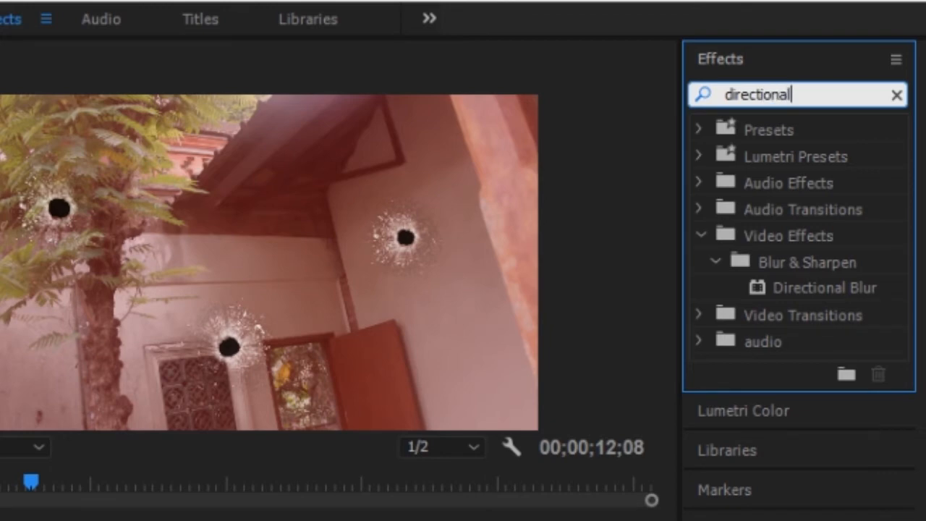
{"action": "mouse_move", "coordinate": [811, 304]}
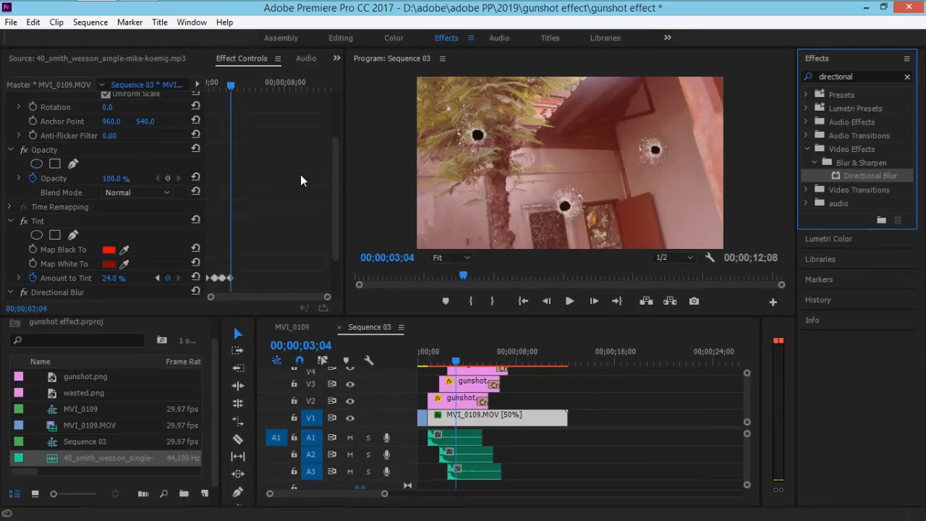
{"action": "scroll", "scroll_direction": "down", "scroll_amount": 3}
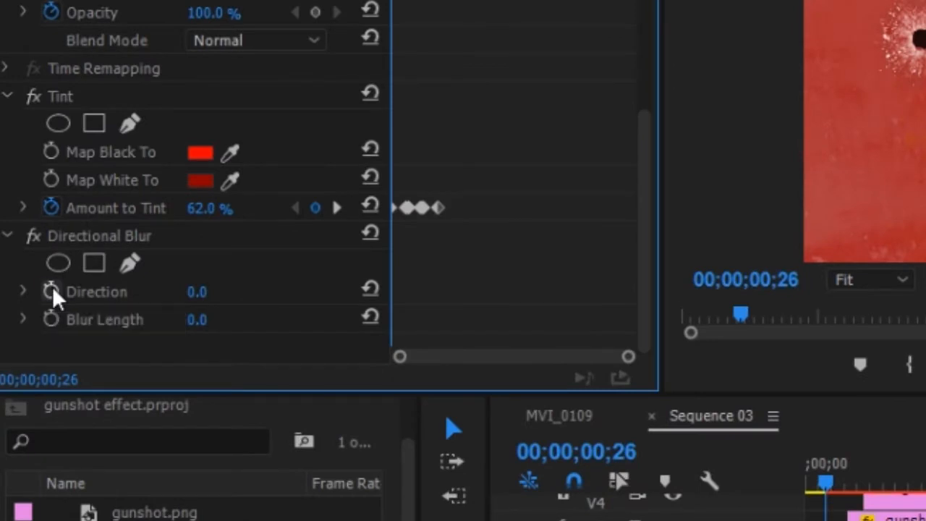
{"action": "left_click", "coordinate": [51, 293]}
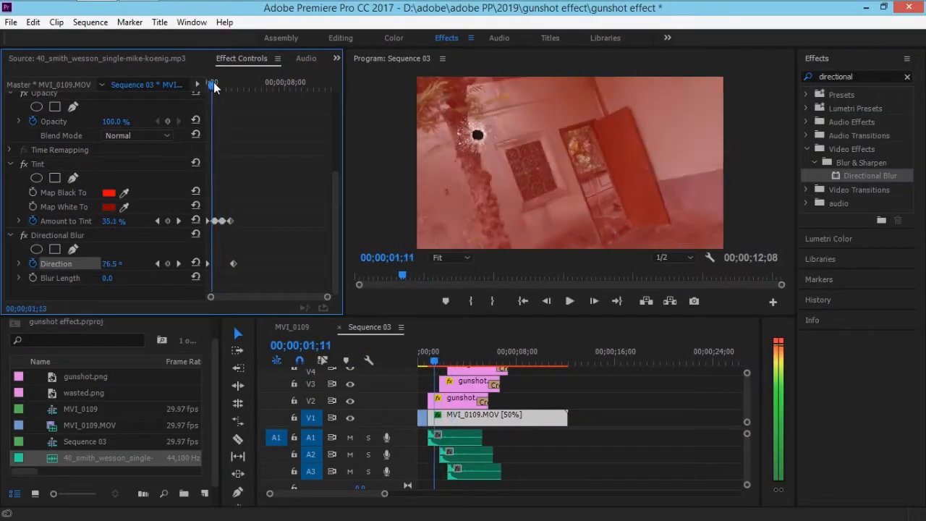
Keyframe Blur Length from about one second in so it rises and falls with the tint
{"action": "left_click_drag", "start_coordinate": [214, 87], "coordinate": [210, 87]}
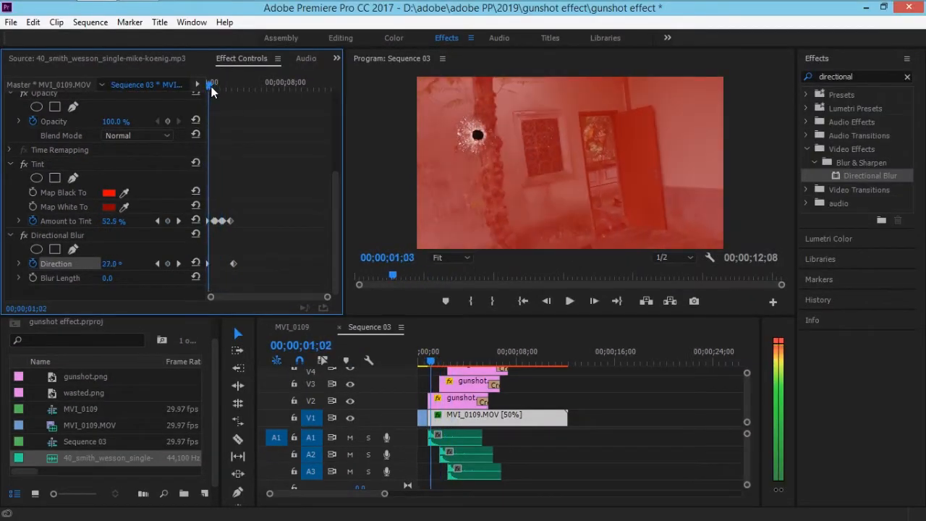
{"action": "left_click_drag", "start_coordinate": [212, 87], "coordinate": [219, 87]}
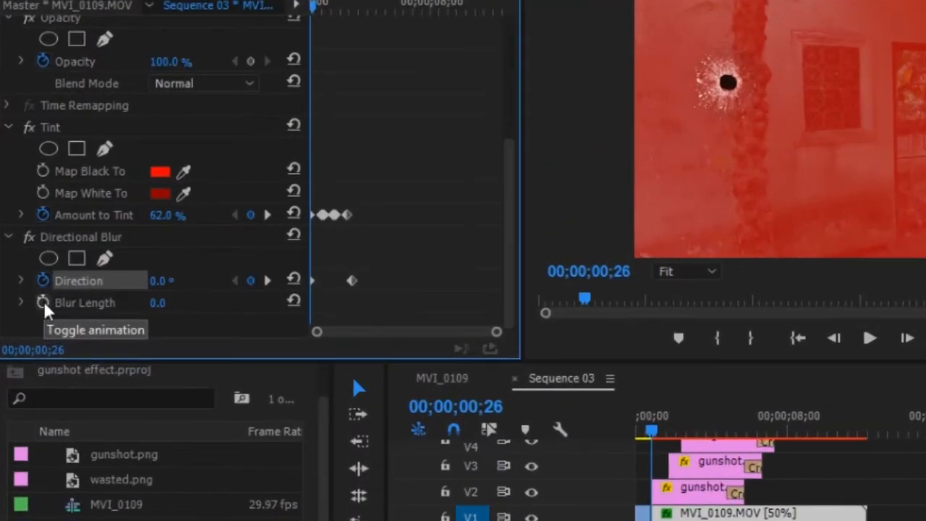
{"action": "left_click", "coordinate": [42, 302]}
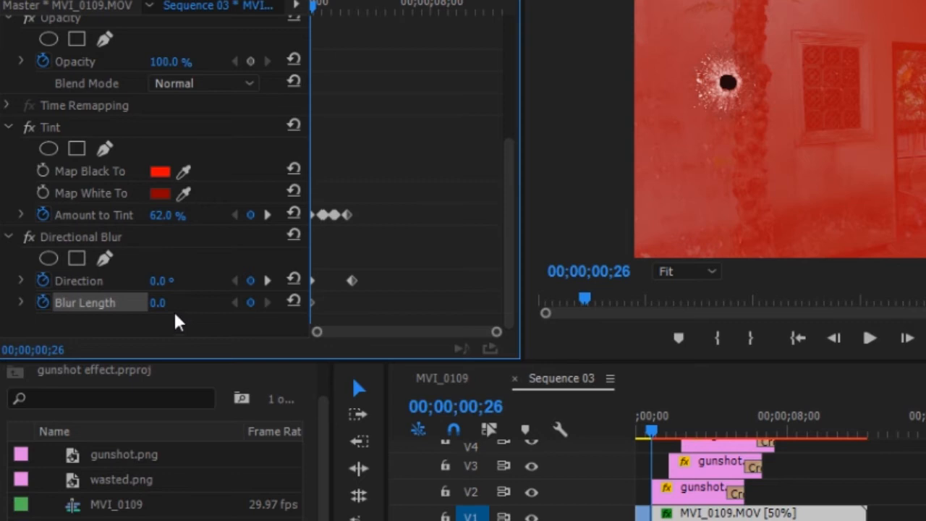
{"action": "mouse_move", "coordinate": [207, 295]}
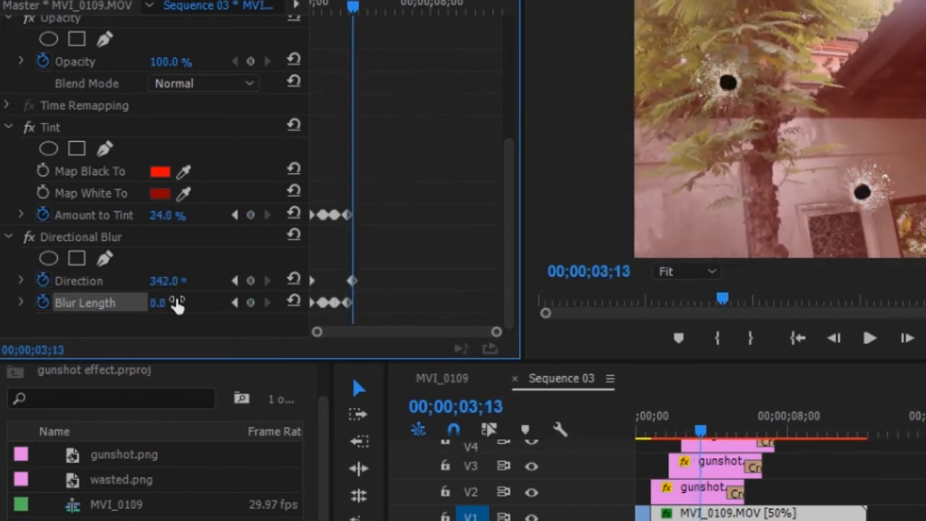
{"action": "left_click_drag", "start_coordinate": [354, 6], "coordinate": [330, 5]}
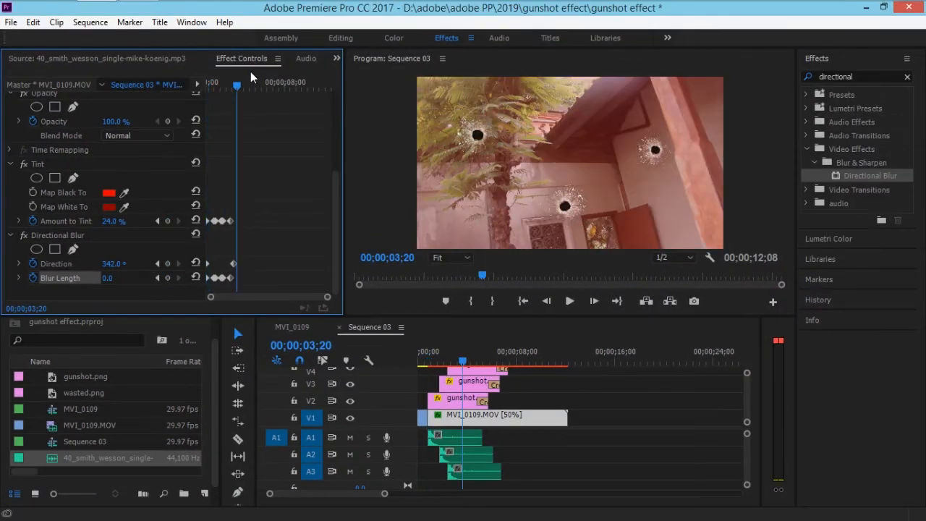
{"action": "mouse_move", "coordinate": [220, 142]}
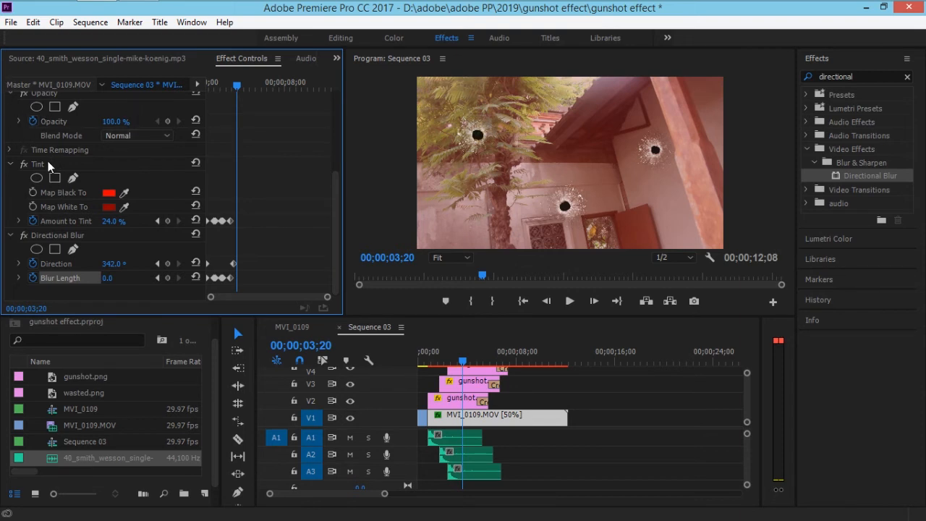
Duplicate the Tint, map black to pure black, and set playback near five seconds for its Amount keyframes
{"action": "left_click", "coordinate": [38, 164]}
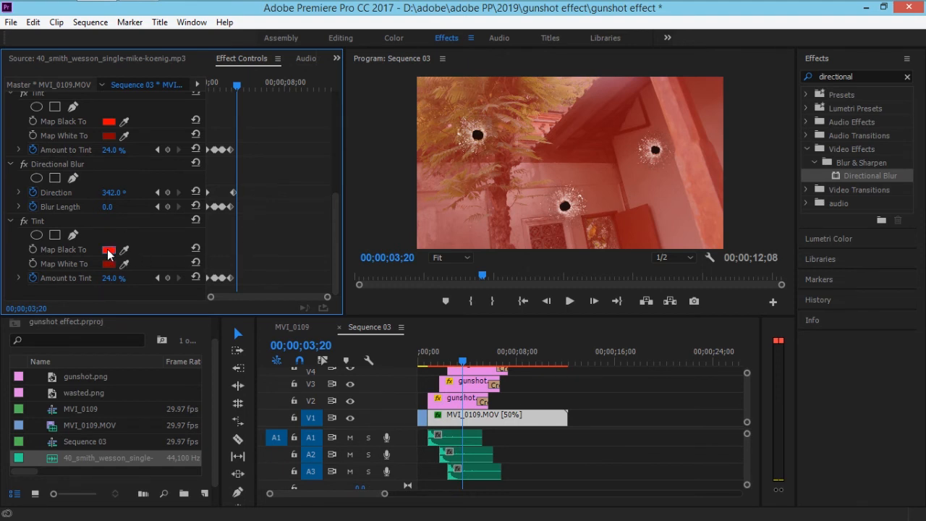
{"action": "left_click", "coordinate": [110, 249]}
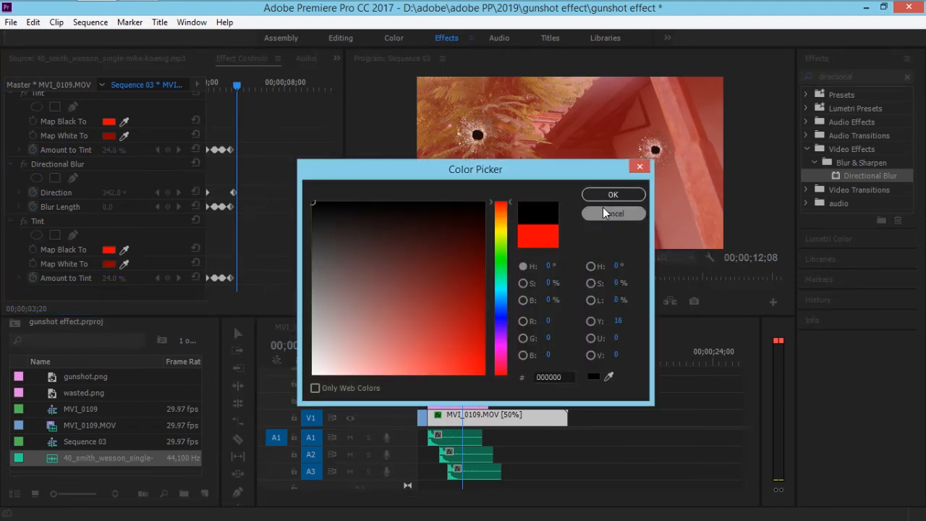
{"action": "left_click", "coordinate": [403, 263]}
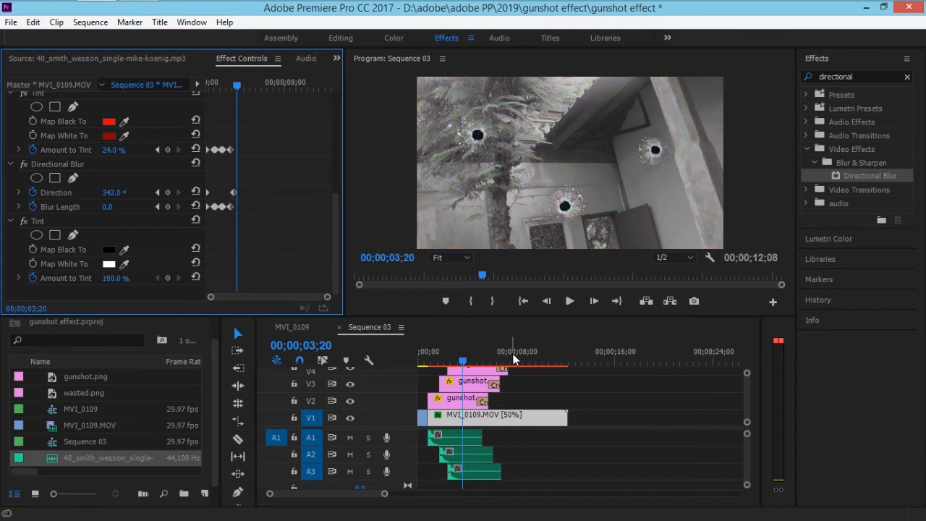
{"action": "left_click", "coordinate": [516, 359]}
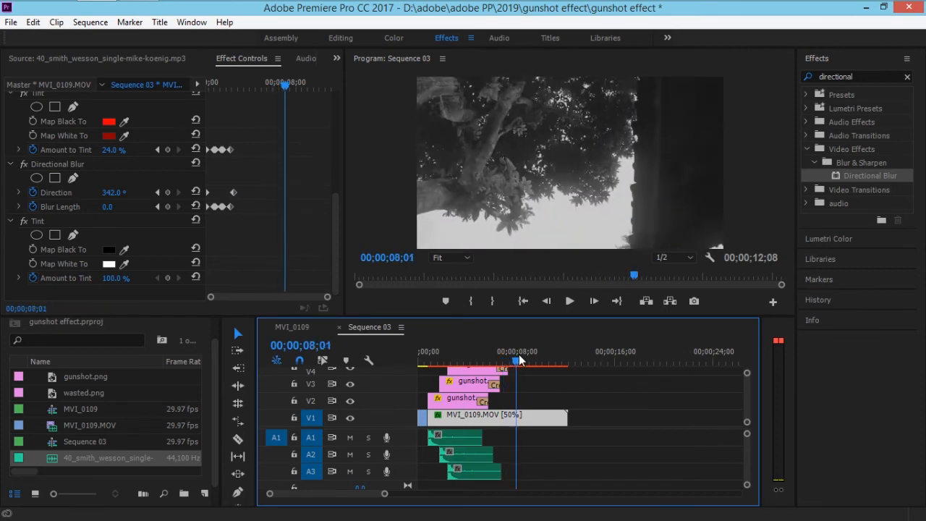
{"action": "left_click", "coordinate": [471, 362]}
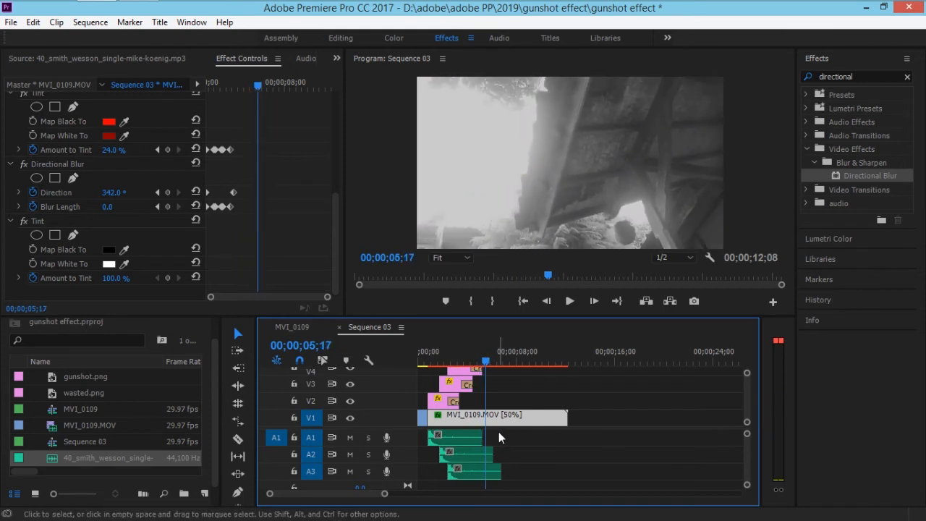
{"action": "mouse_move", "coordinate": [172, 295]}
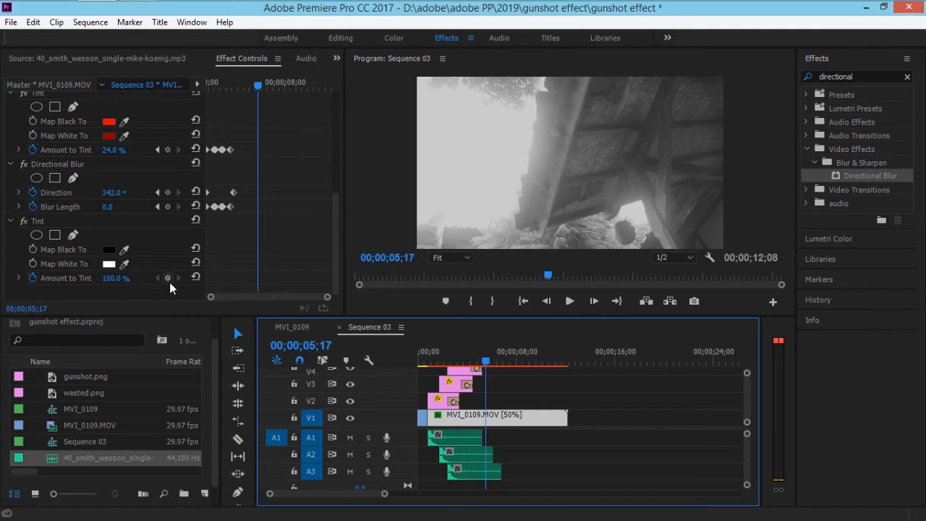
{"action": "mouse_move", "coordinate": [168, 278]}
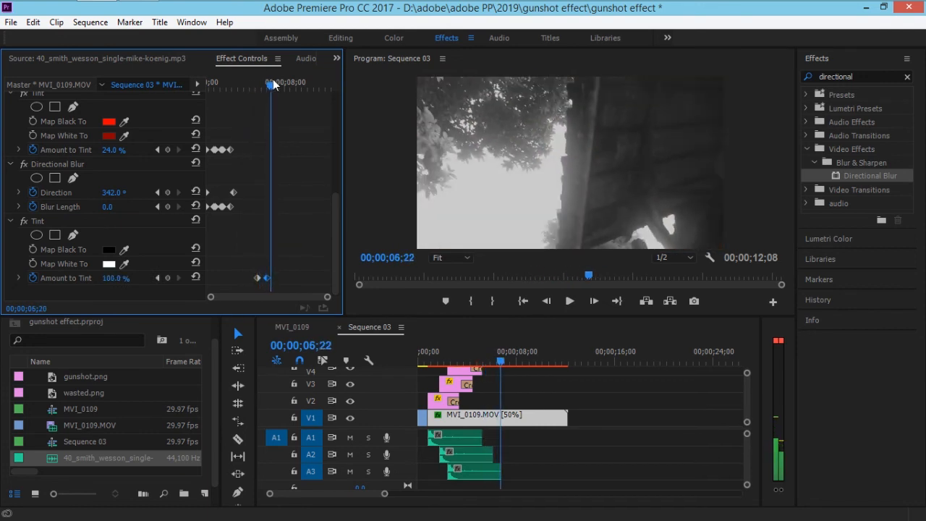
{"action": "mouse_move", "coordinate": [348, 240]}
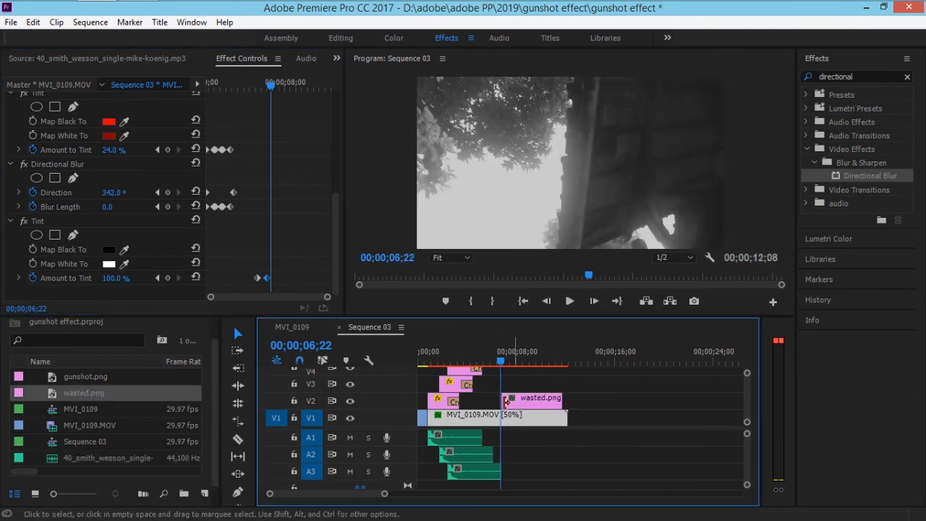
Park the playhead where wasted.png begins around 6;22 and select the clip for adjustment
{"action": "left_click", "coordinate": [509, 359]}
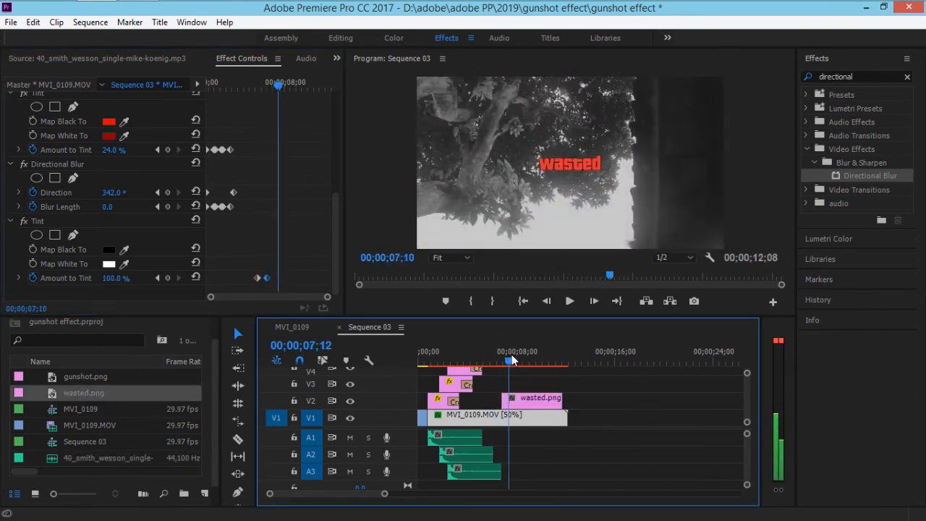
{"action": "left_click", "coordinate": [503, 362]}
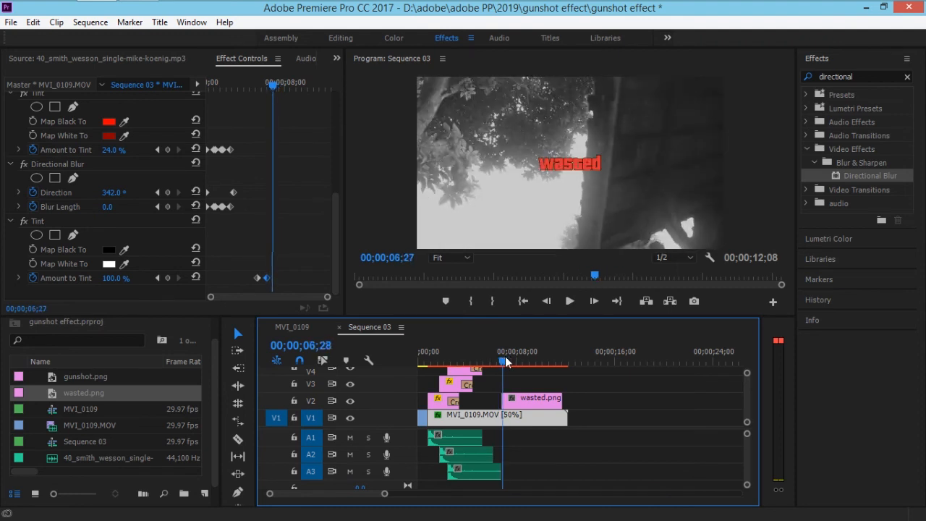
{"action": "left_click", "coordinate": [536, 398]}
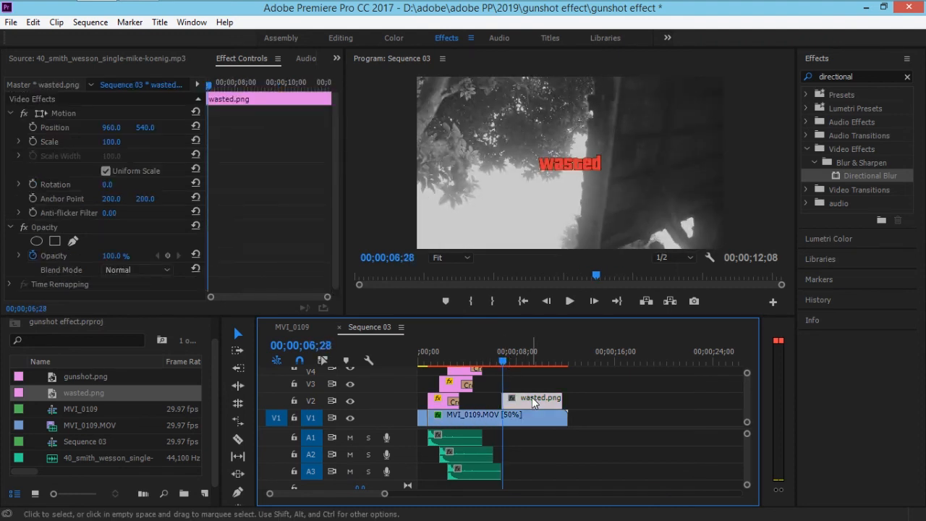